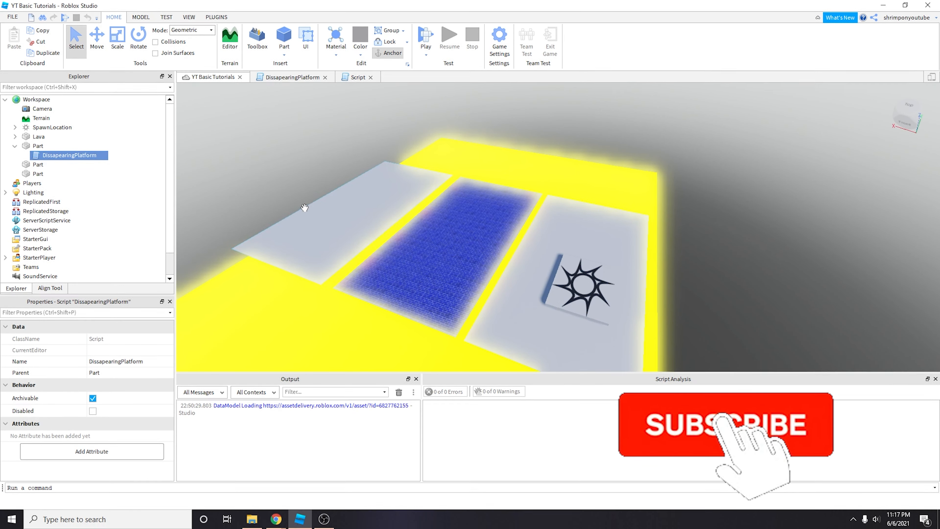
Step: Run a play test of the platform course, stop it, and bring up the lava killPlayer script
left_click(725, 433)
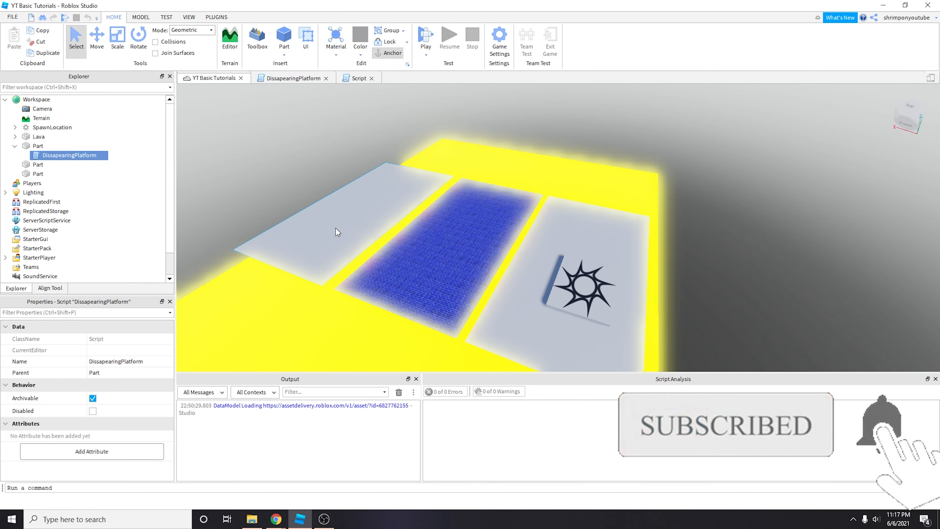
left_click(426, 35)
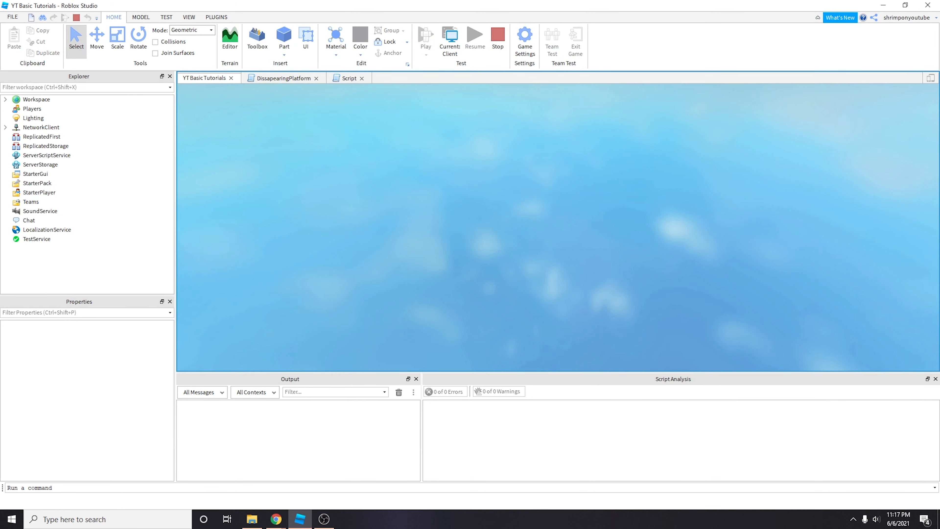
left_click(257, 37)
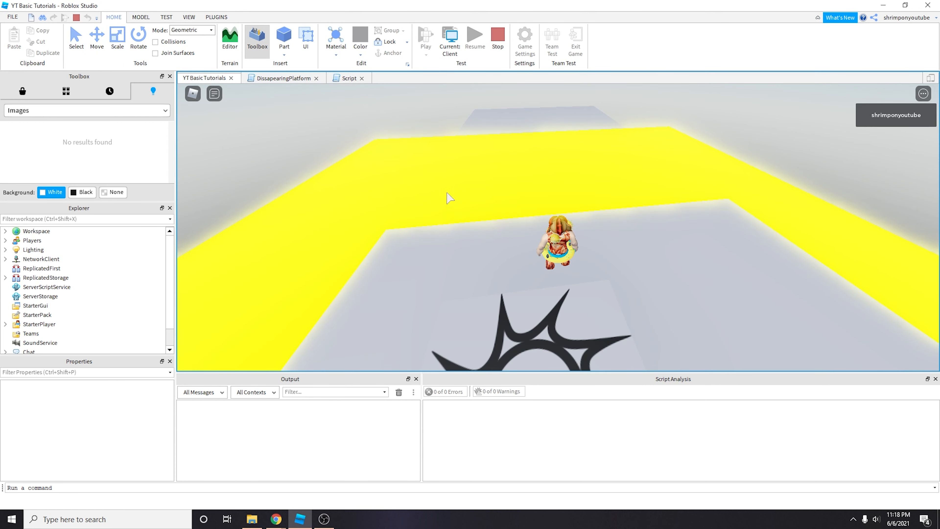
left_click(348, 77)
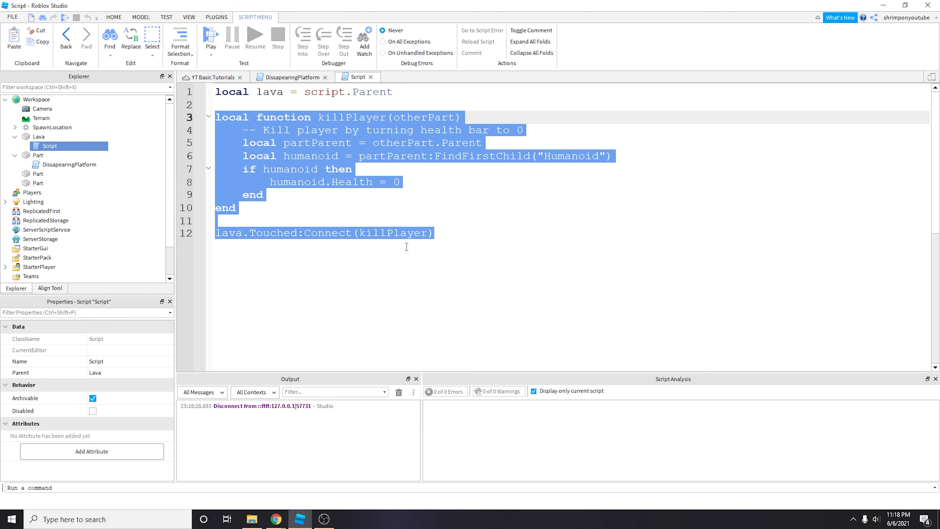
Step: Compare the lava script's Touched line with the DissapearingPlatform script, ending on the platform script
double_click(273, 233)
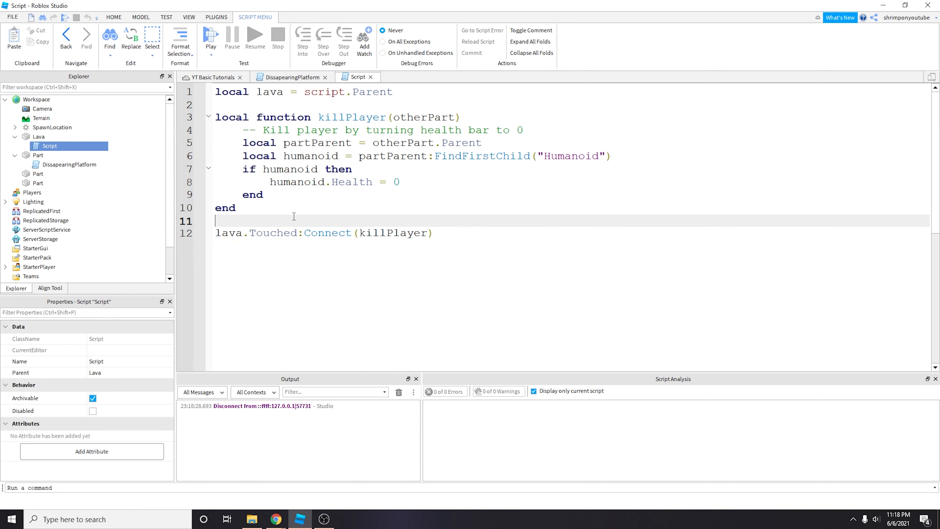
left_click(288, 77)
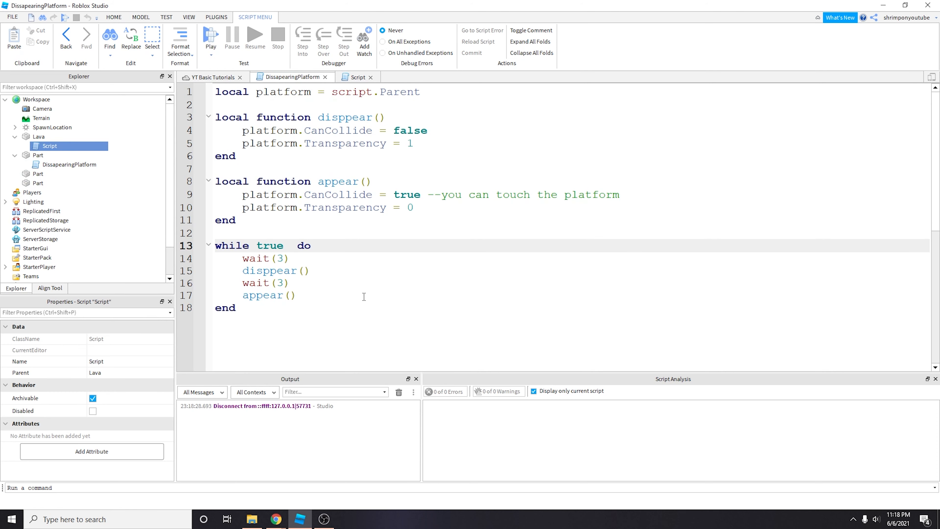
left_click(357, 77)
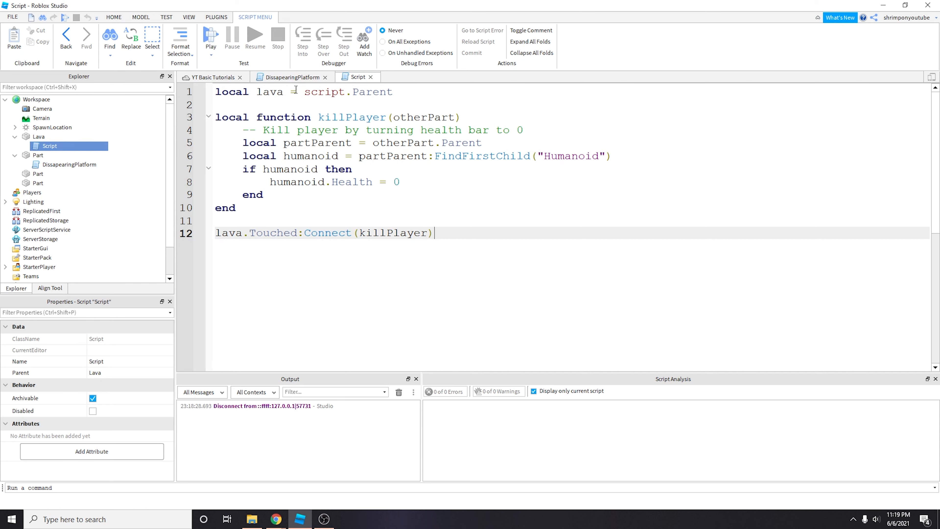
left_click(291, 77)
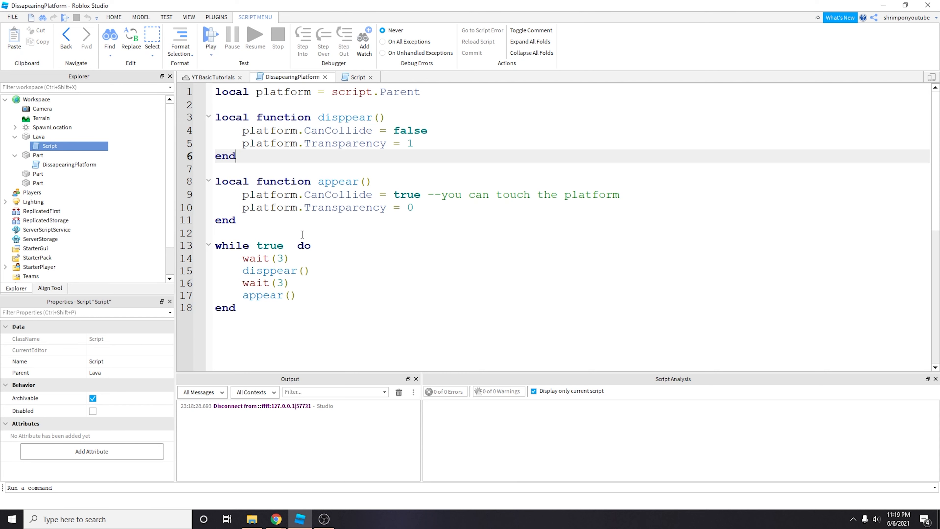
left_click(356, 78)
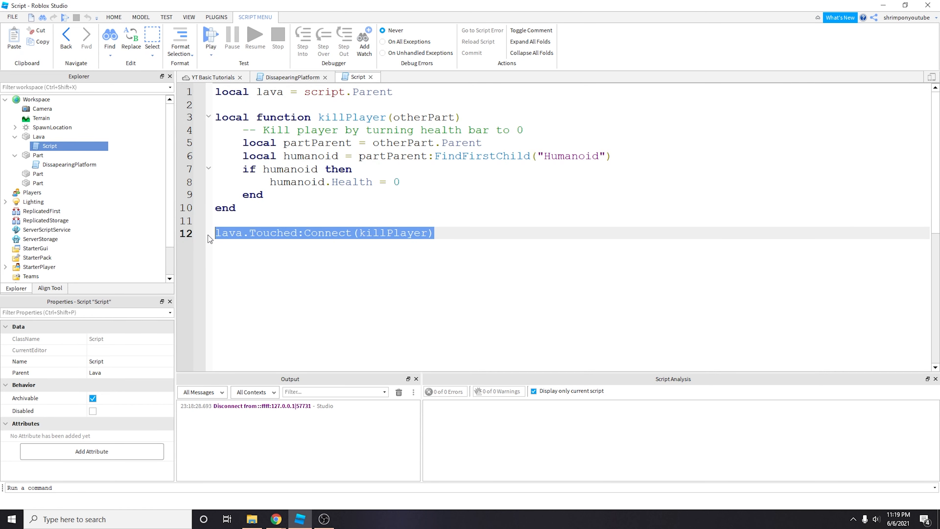
mouse_move(320, 245)
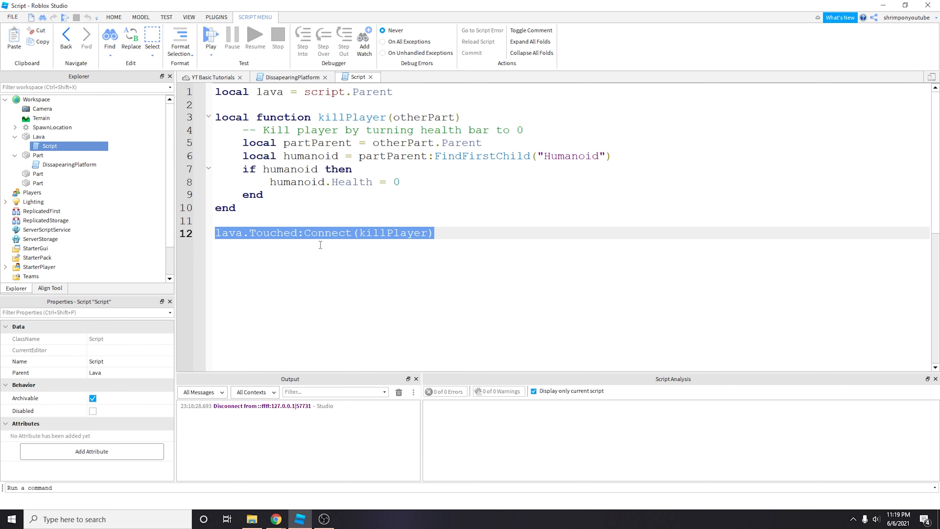
left_click(291, 77)
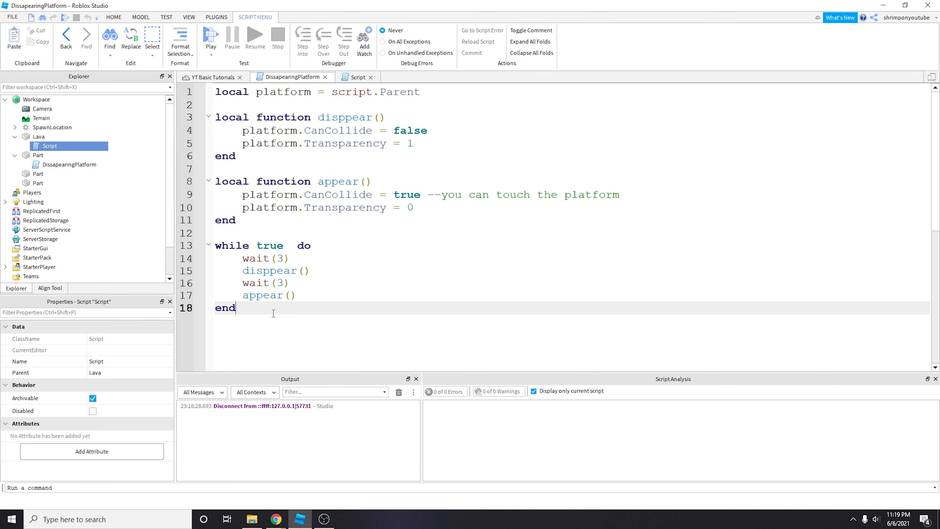
Step: Add platform.Touched:Connect(fade) at the script's end and begin a fade function
type("lava.Touched:Connect(killPlayer)")
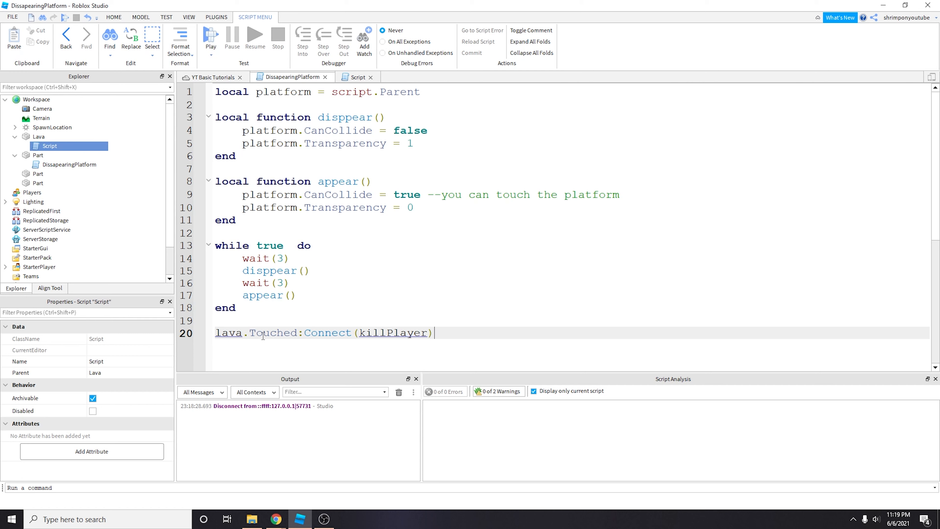
double_click(283, 92)
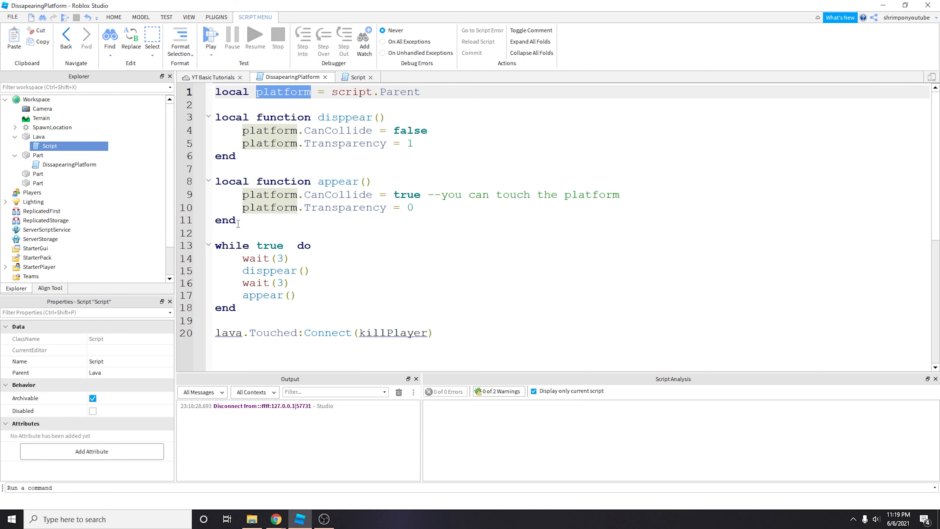
type("p")
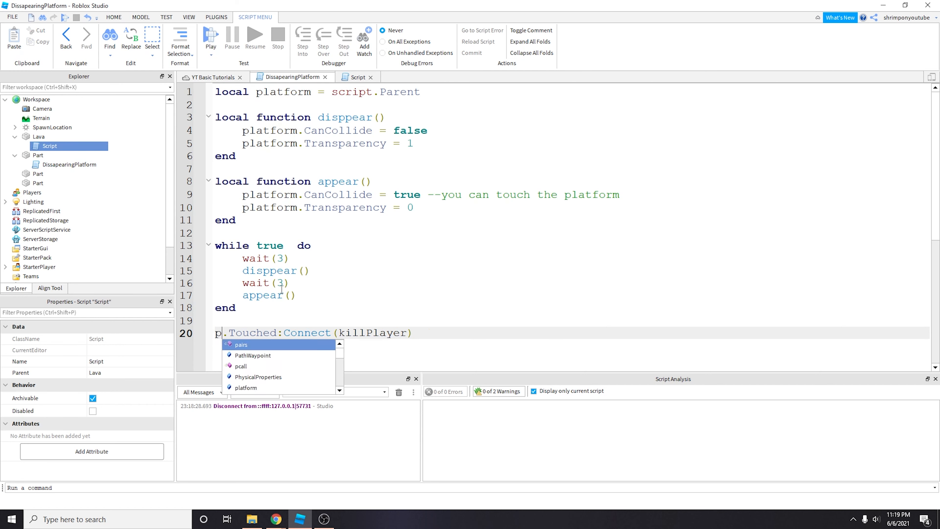
type("latform")
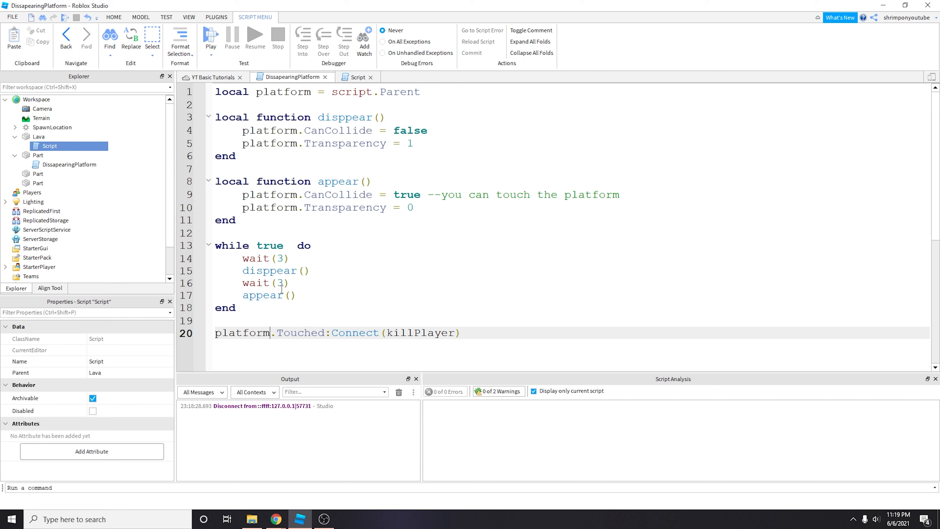
double_click(418, 292)
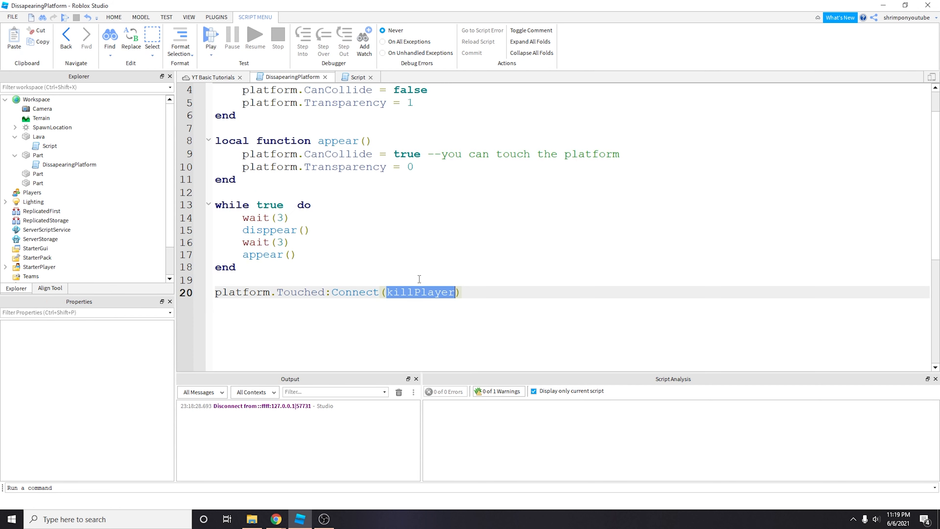
mouse_move(400, 290)
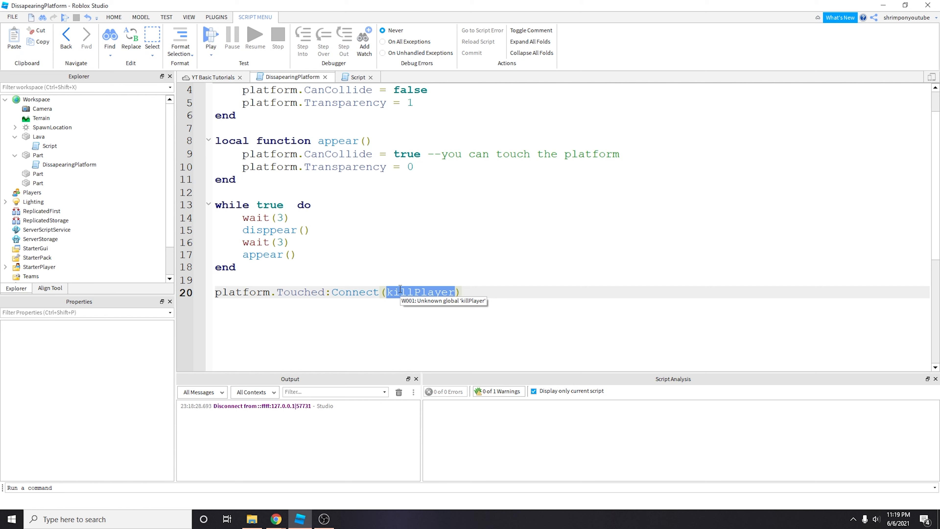
type("fade")
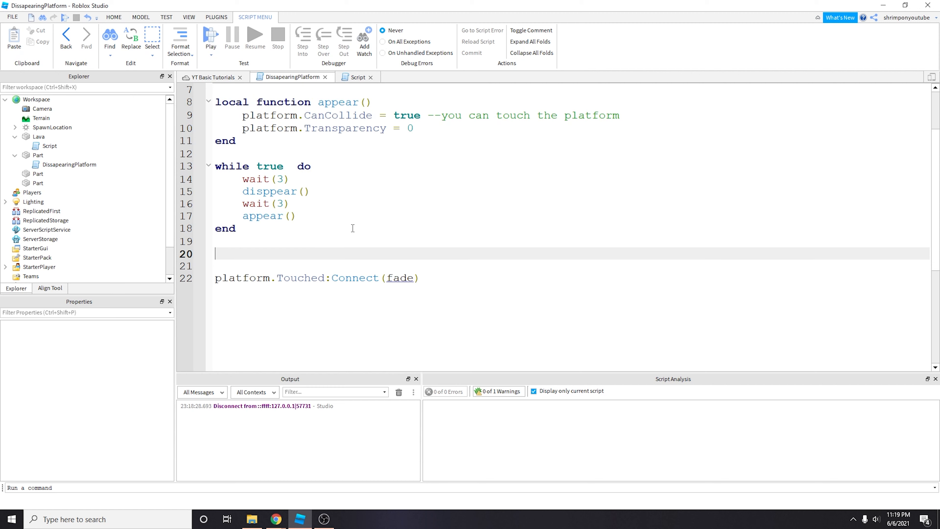
type("fucnt")
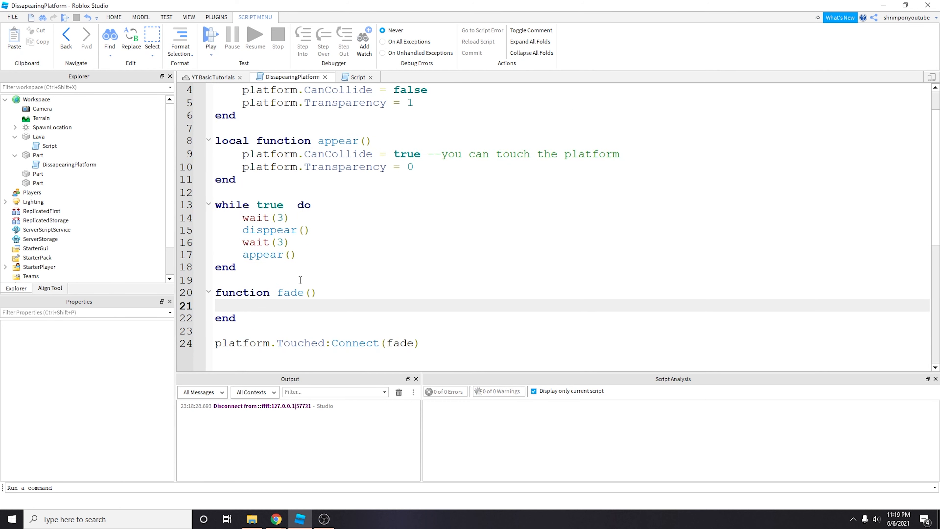
Step: Write comments about making the platform gradually transparent and non-collidable, and delete the while-true loop
type("--")
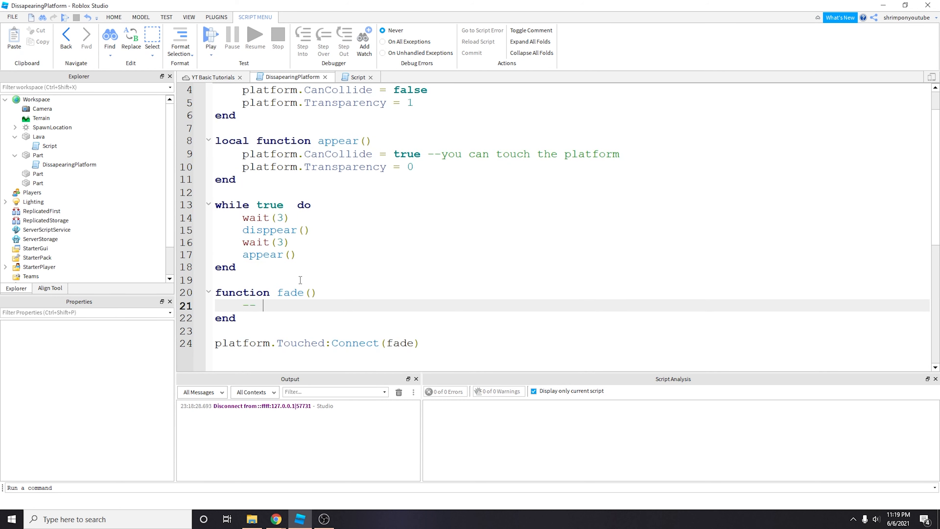
type("grfadua")
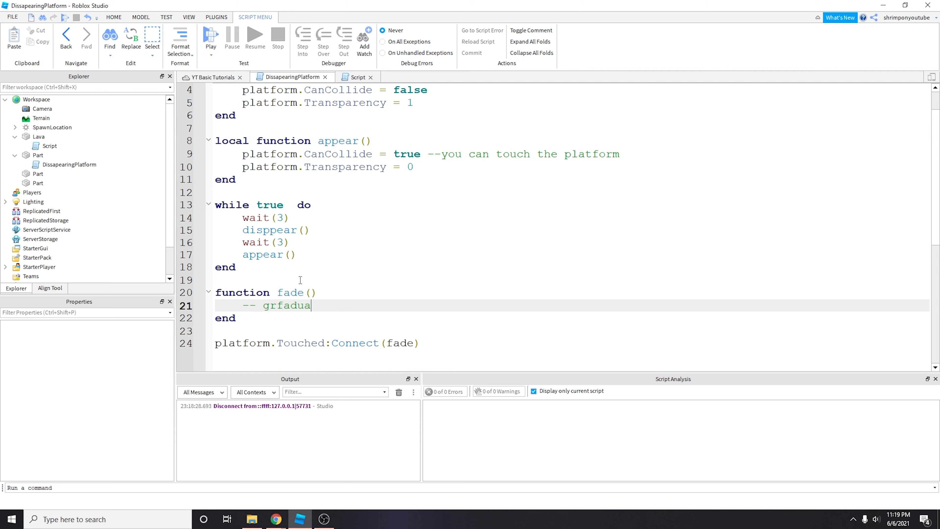
type("gradually make the p")
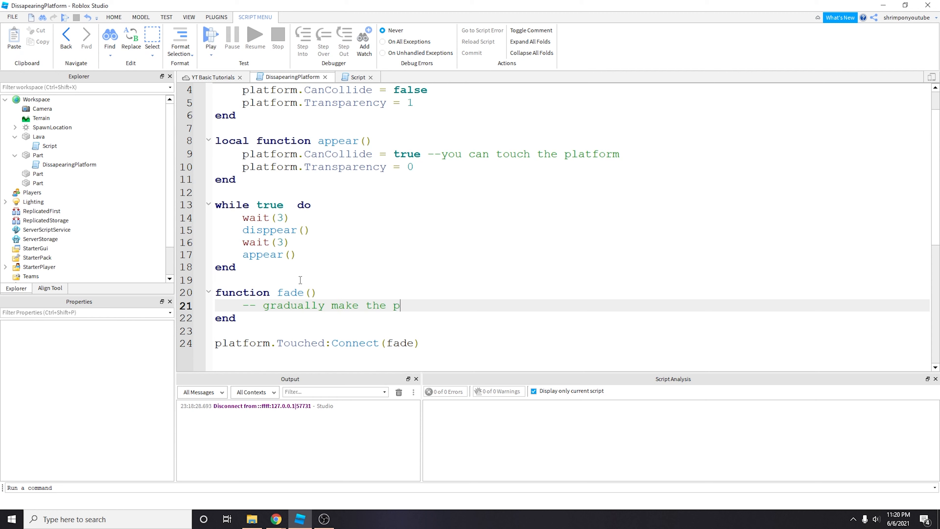
type("latform dissapear")
type("-- once")
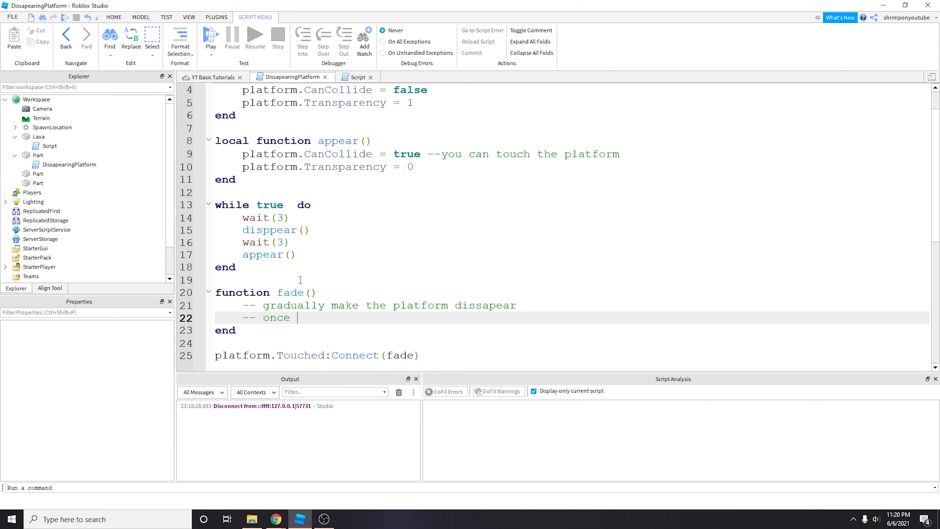
type("platform is fully t")
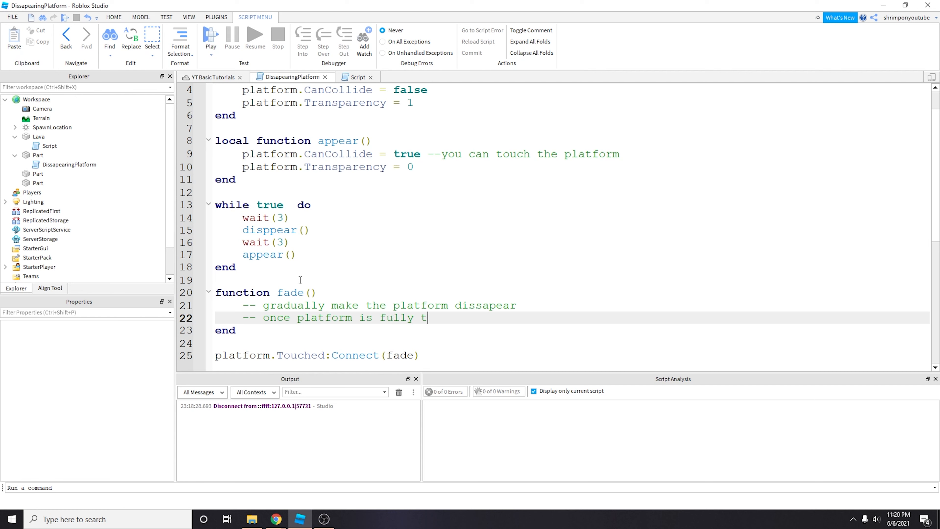
type("ransparent, then we turn canCollide to false")
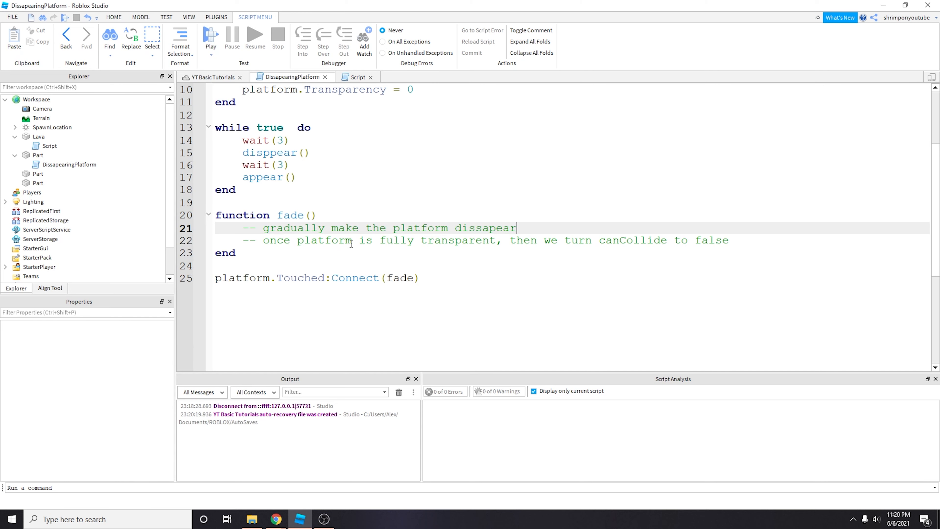
double_click(354, 278)
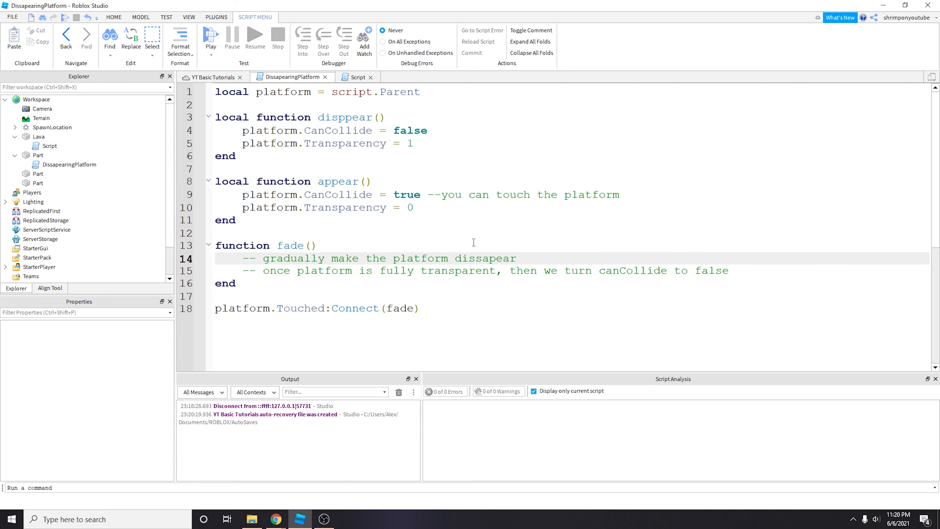
Step: Add for count = 1, 10 setting platform.Transparency = count / 10 with wait(0.1) in fade
double_click(498, 258)
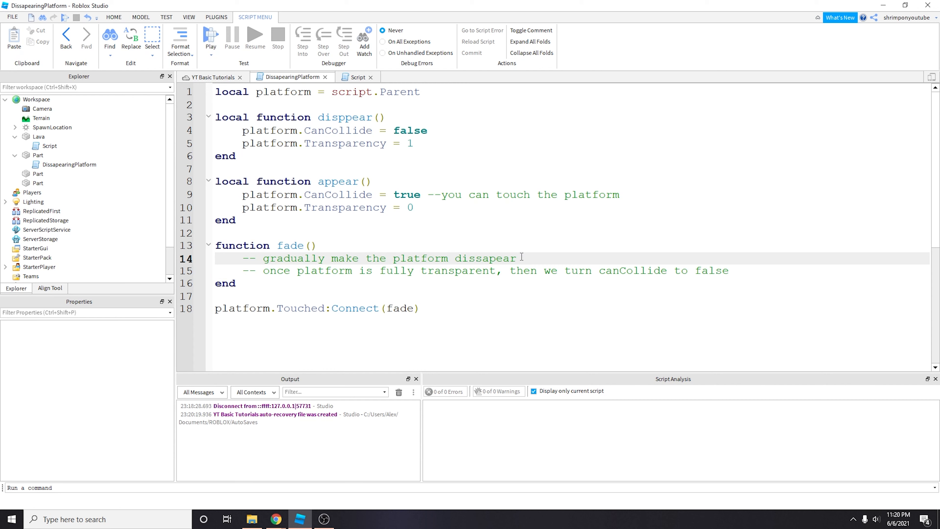
type("fo")
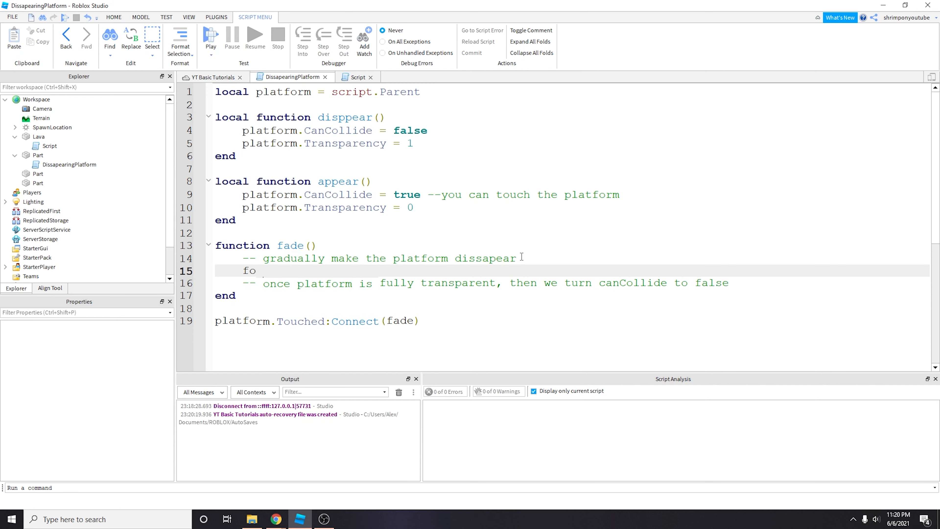
type("r t")
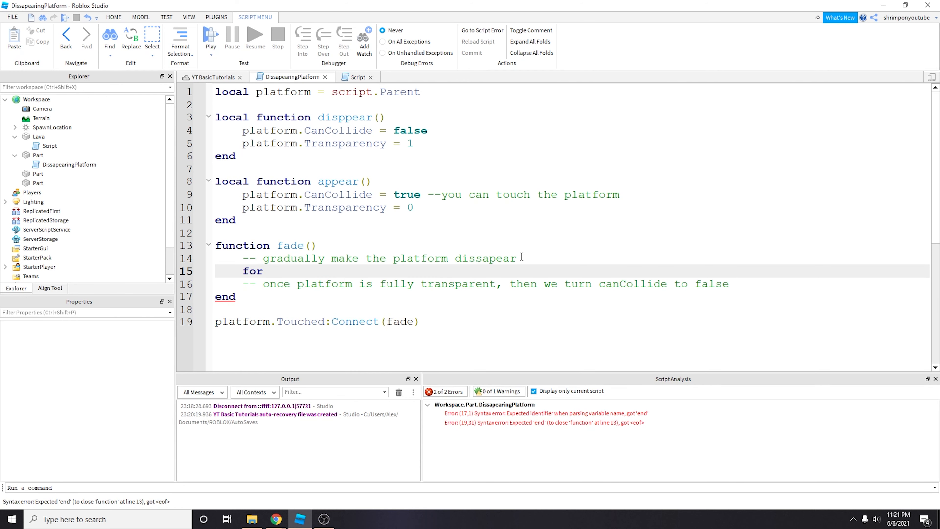
type("count")
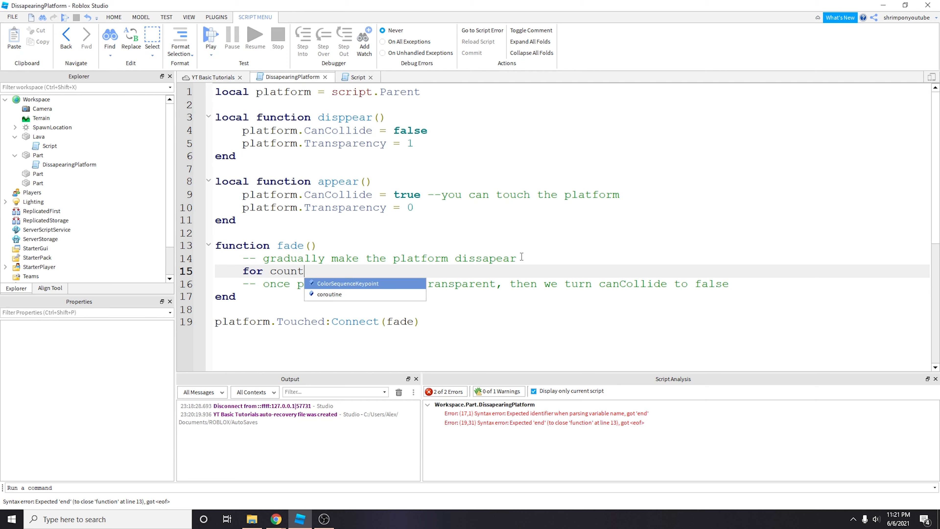
type("= 1, 10 do")
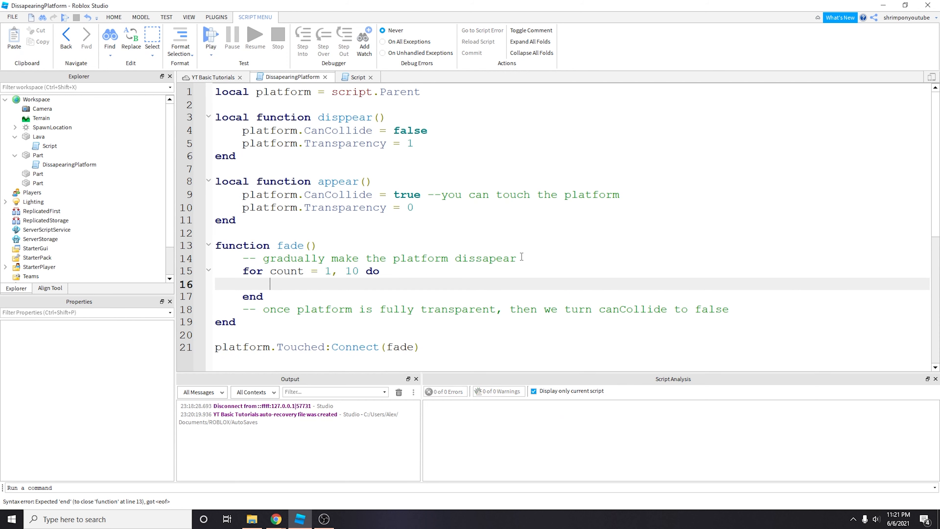
type("platform.Transparency = count /")
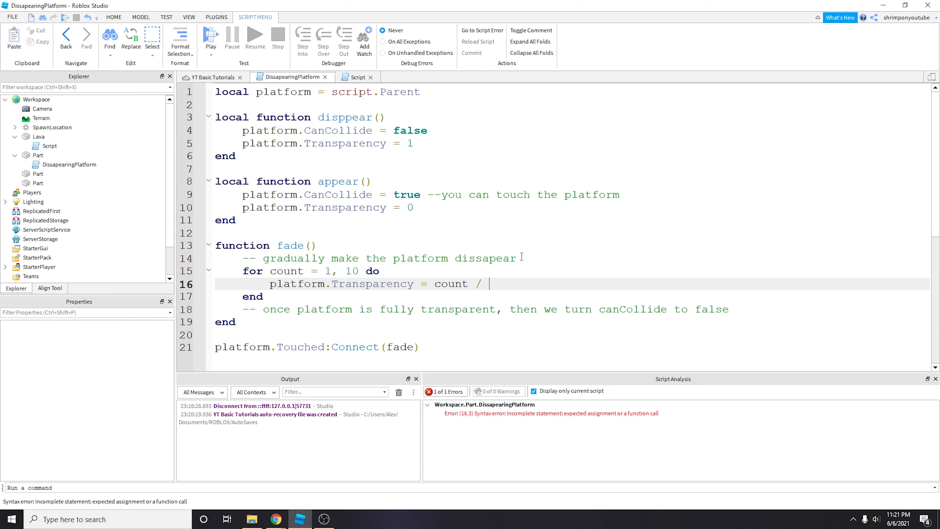
type("10")
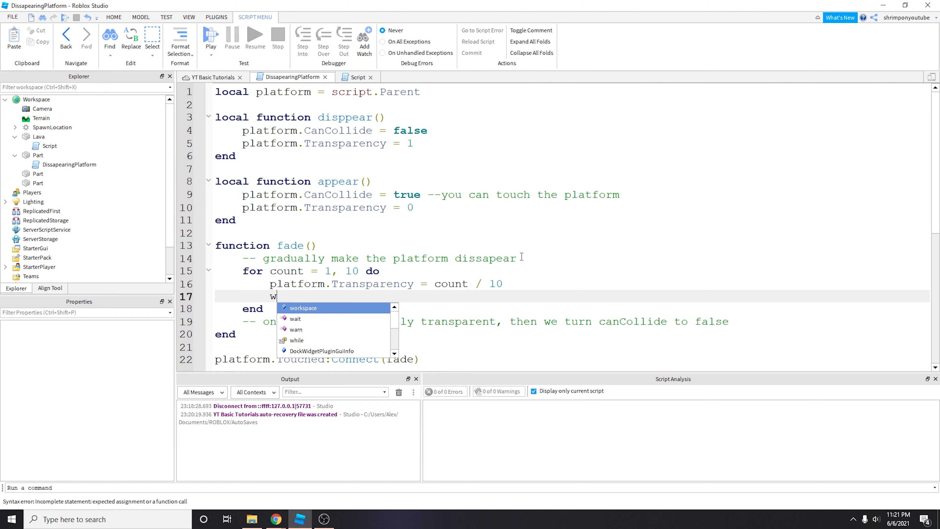
type("ait(0.1)")
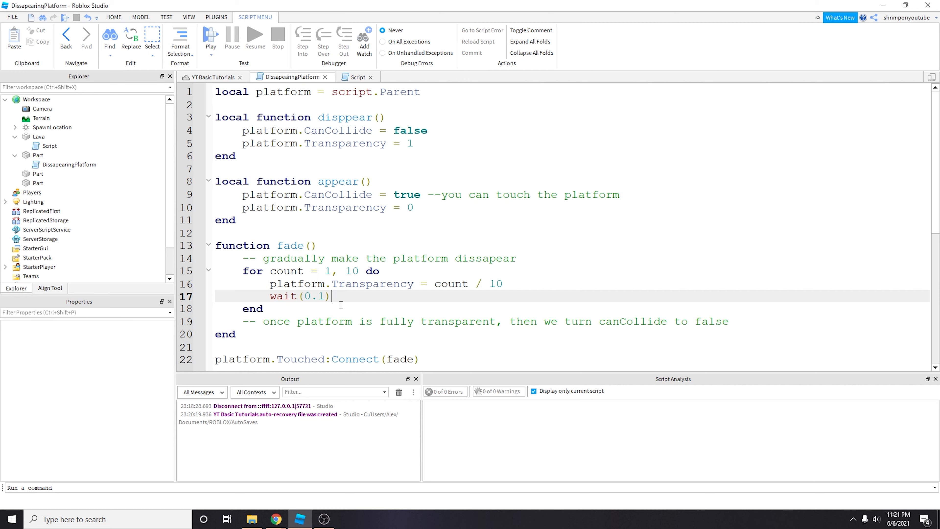
Step: Print platform.Transparency inside the loop and start a play test
type("print()")
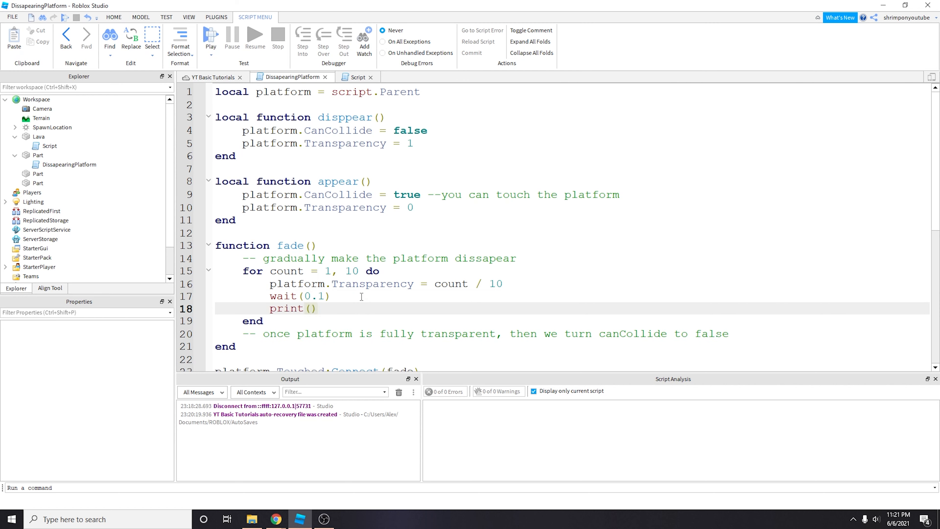
type("platform")
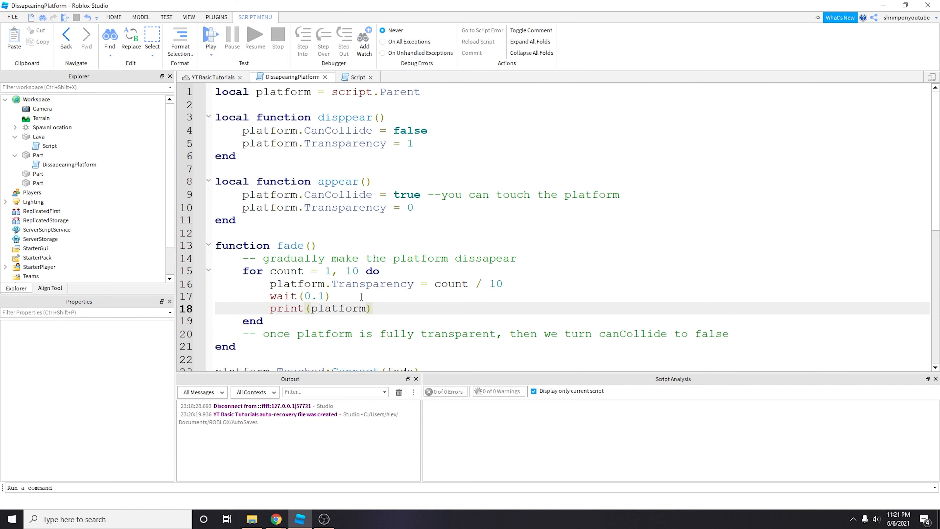
type(".Transparency")
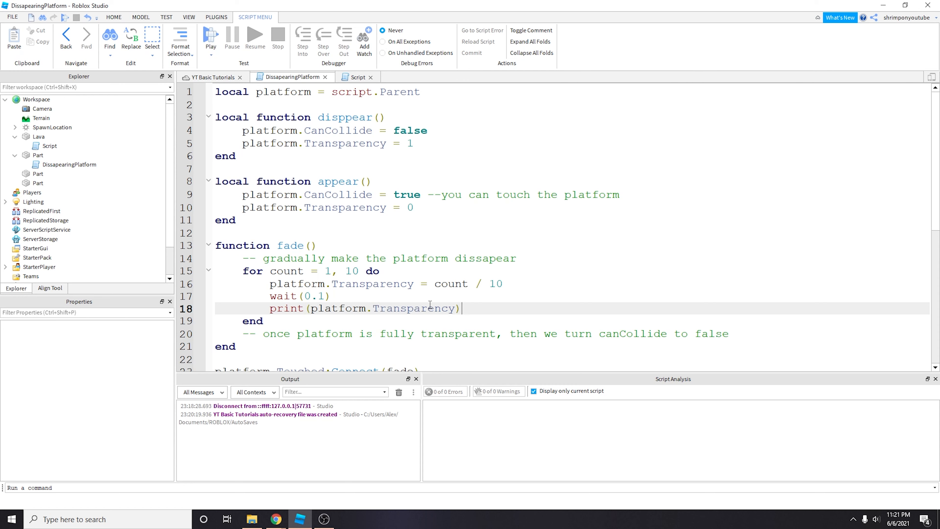
double_click(339, 308)
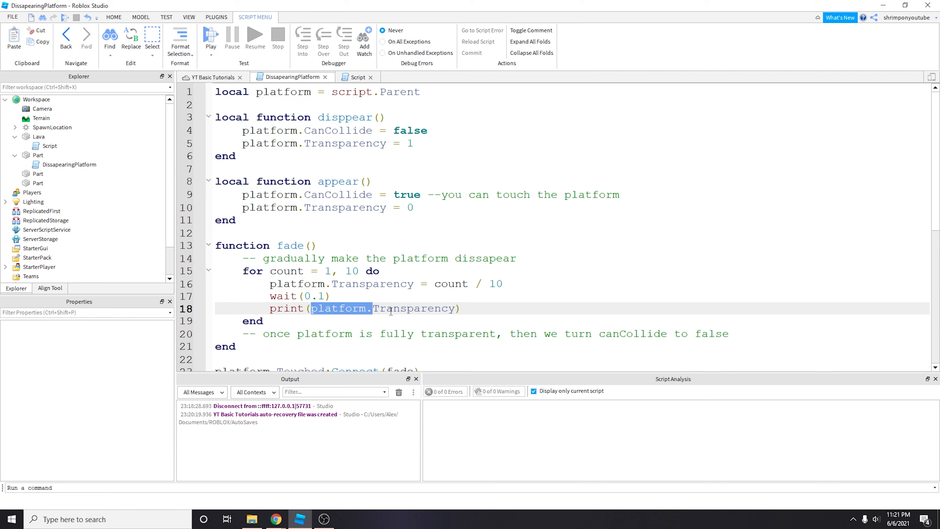
left_click(513, 294)
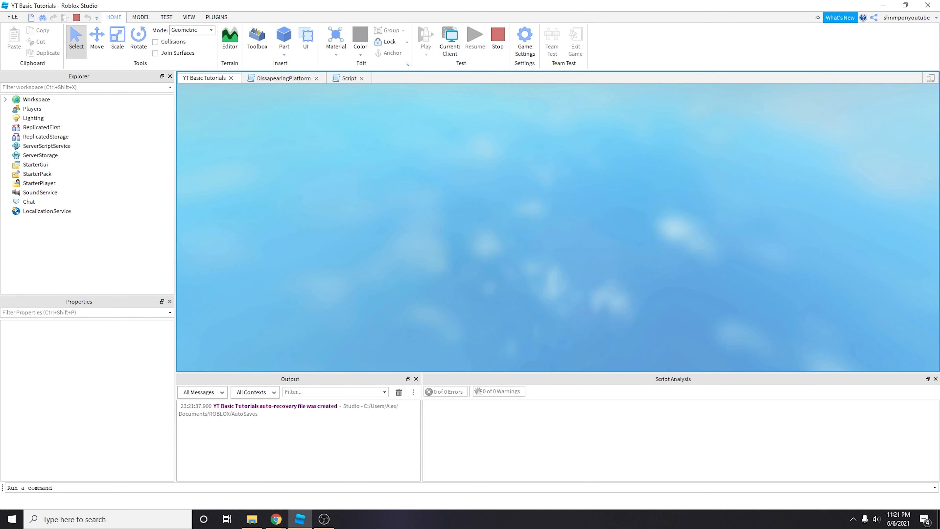
Step: Walk the avatar onto the platform so transparency values 0.1 to 1 print in Output
left_click(257, 38)
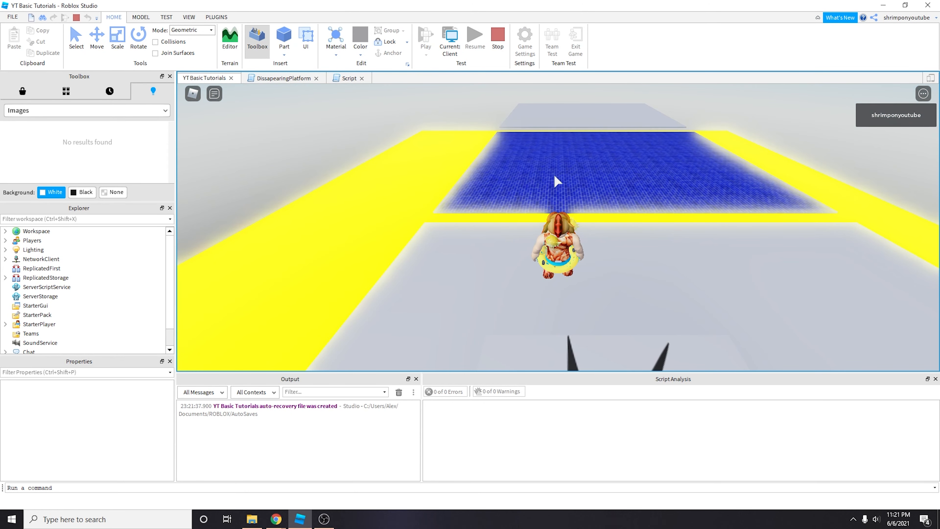
mouse_move(597, 206)
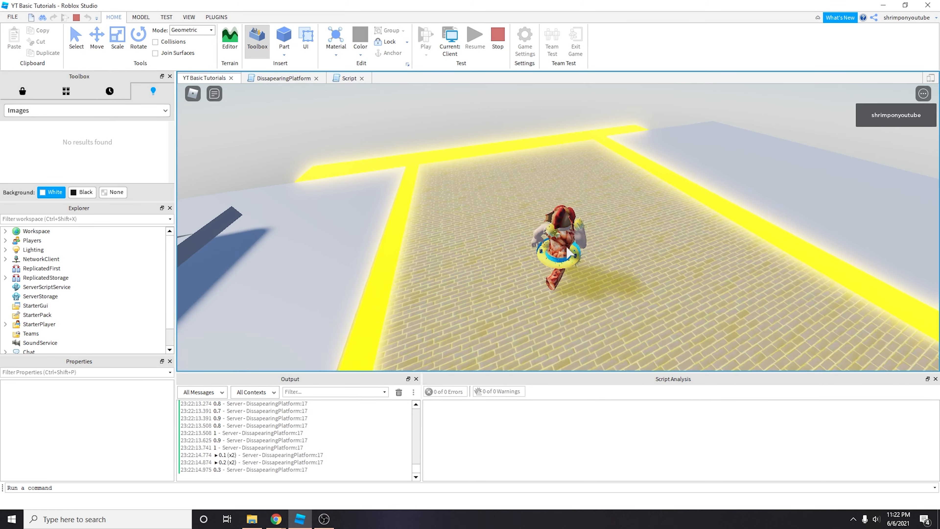
Step: Add platform.CanCollide = false after the loop, with appear/disappear removed, and return to the running game
left_click(345, 78)
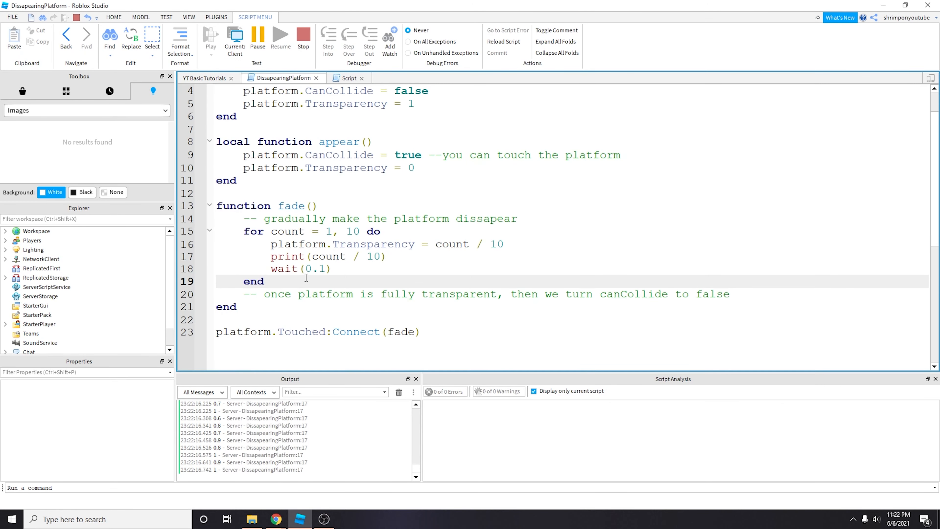
key("Enter")
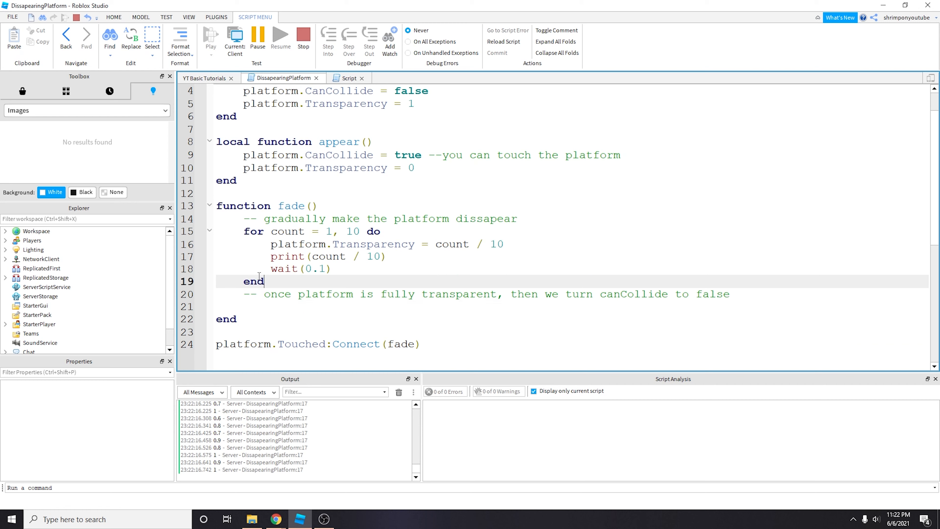
left_click_drag(243, 230, 264, 280)
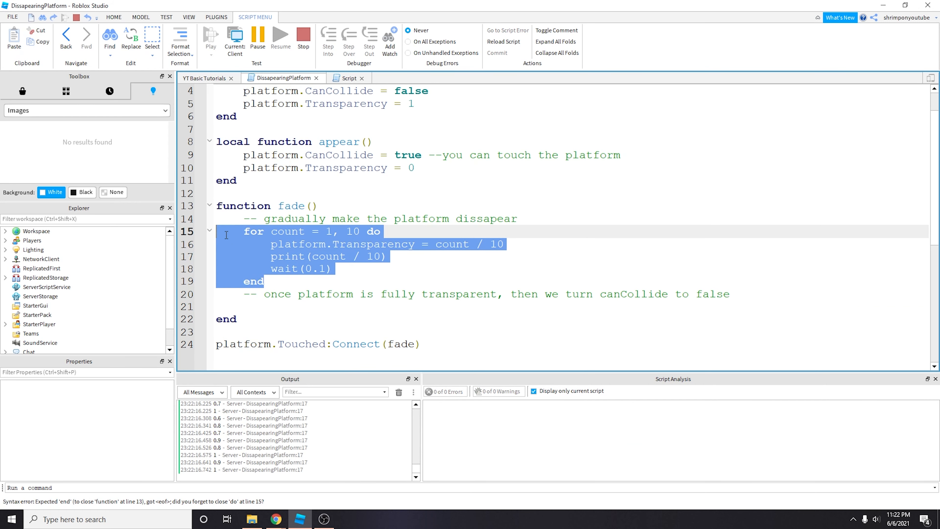
left_click(502, 312)
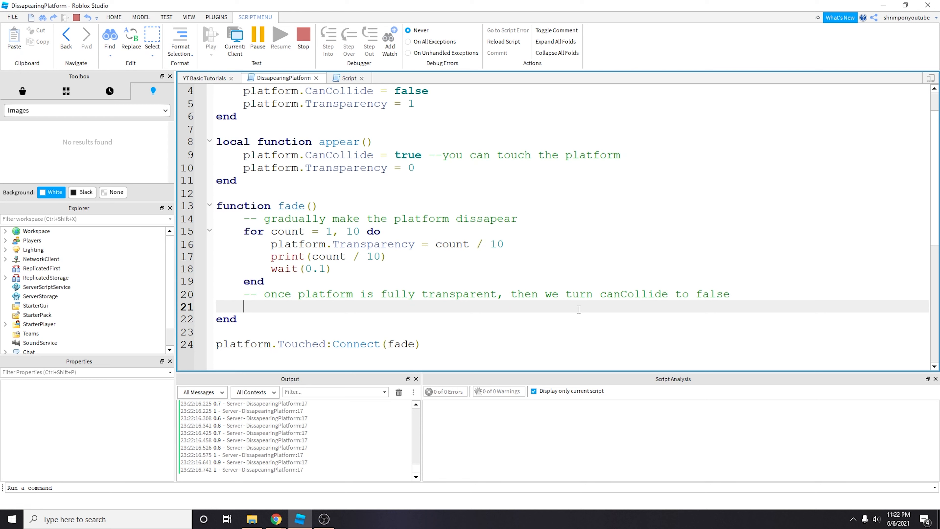
type("p")
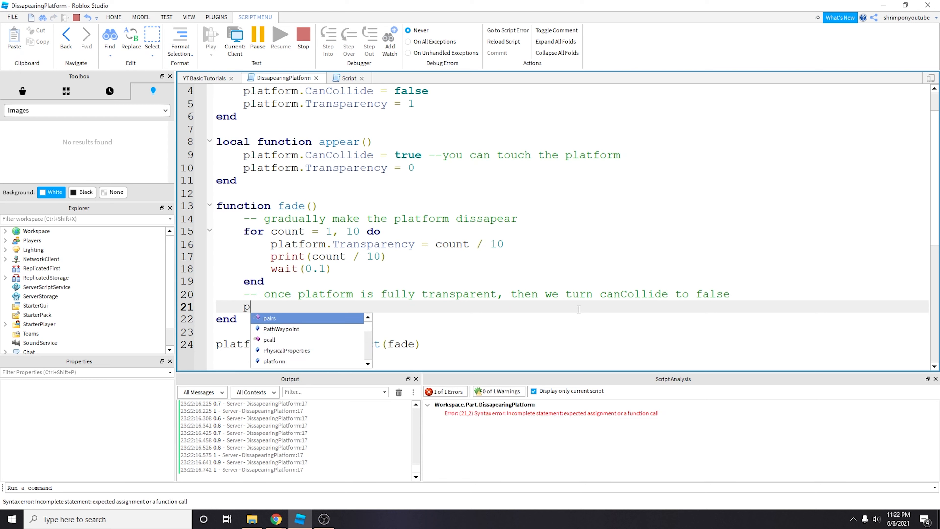
type("platform.CanCollide = false")
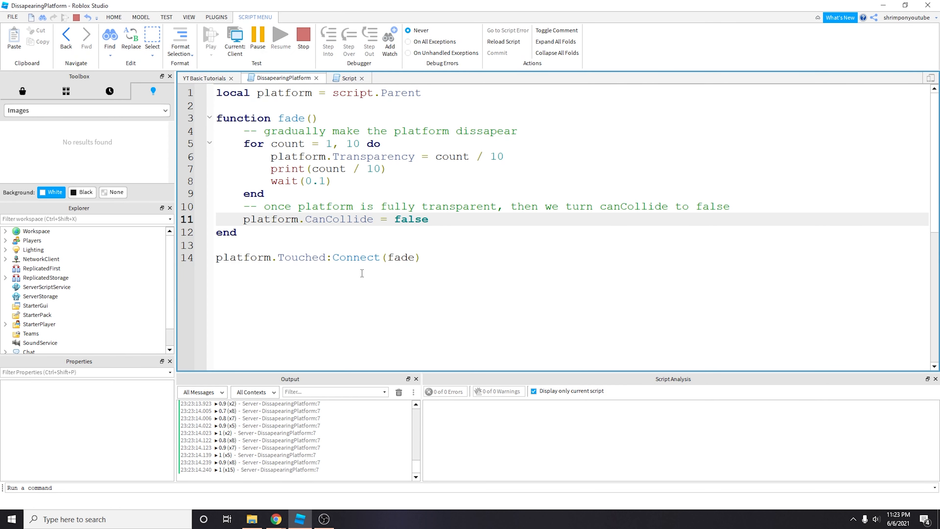
left_click(435, 218)
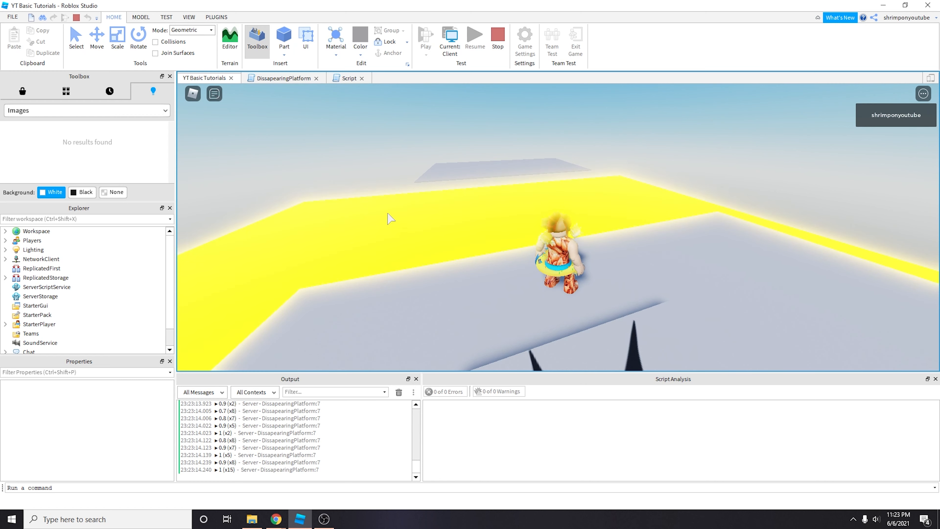
mouse_move(439, 244)
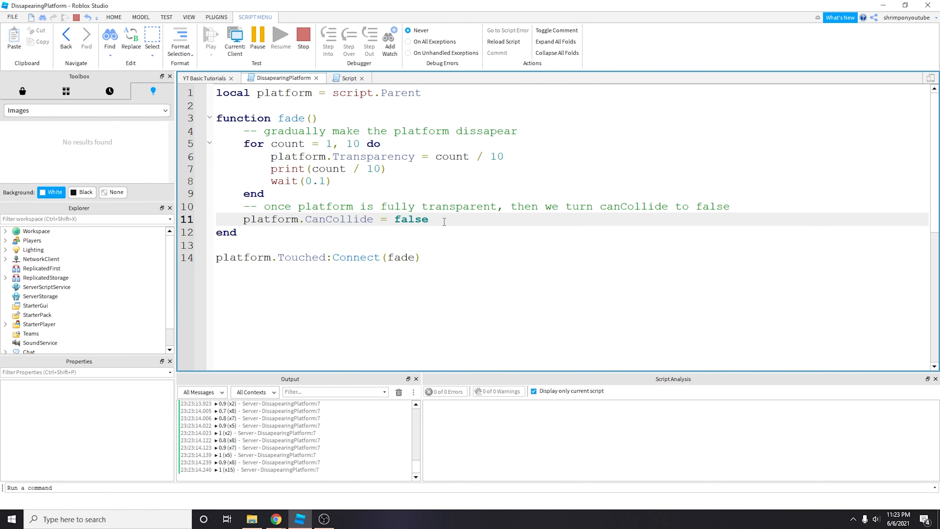
Step: After wait(3), set platform.CanCollide = true and platform.Transparency = 0, then stop the play test
key("Enter")
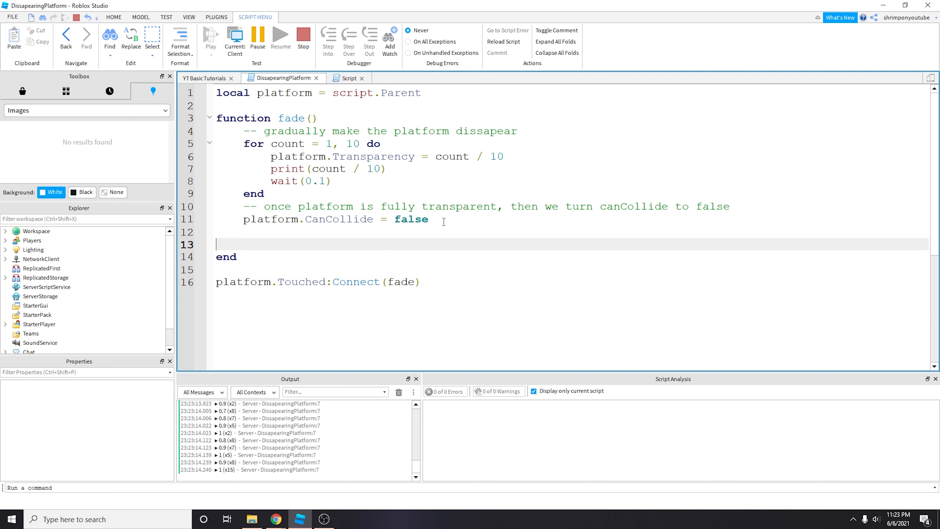
type("wa")
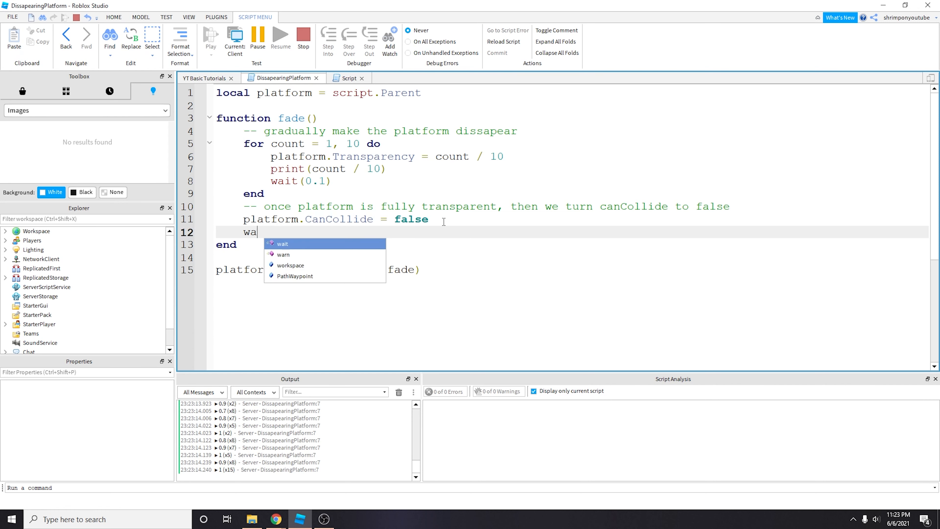
type("it(3)")
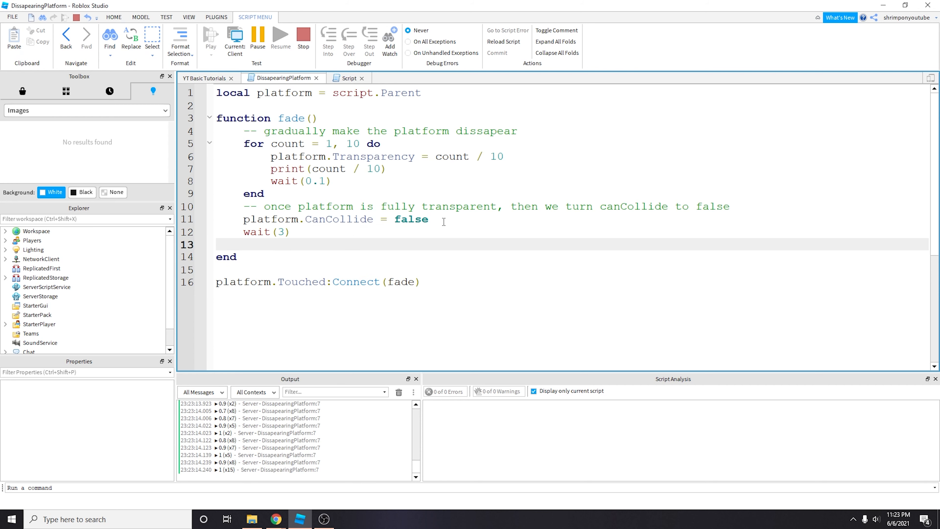
type("platform.")
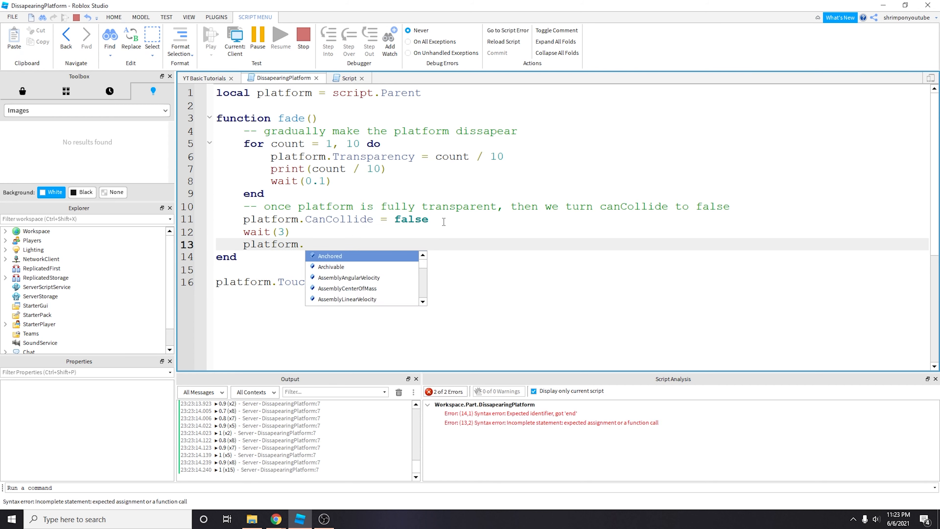
type("CanCollide = true")
type("p")
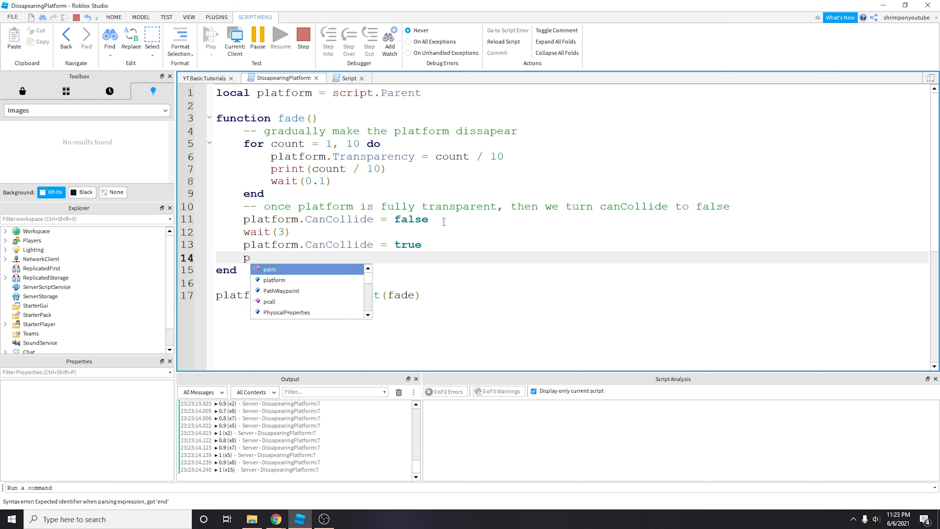
type("latform.")
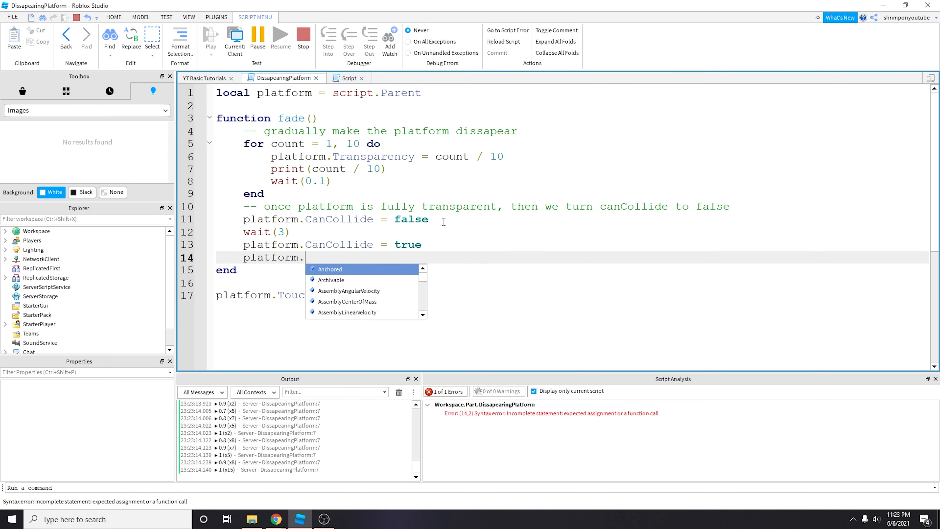
type("Transparency = 0")
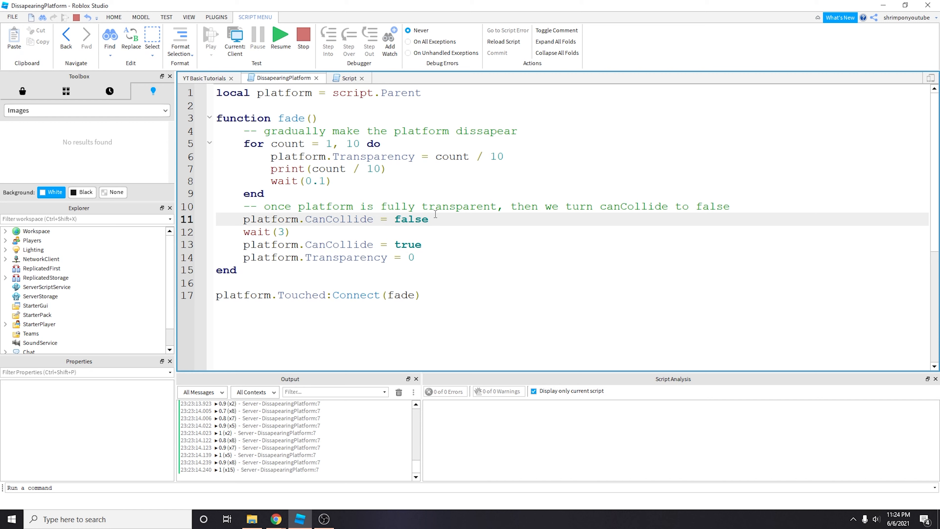
left_click(303, 34)
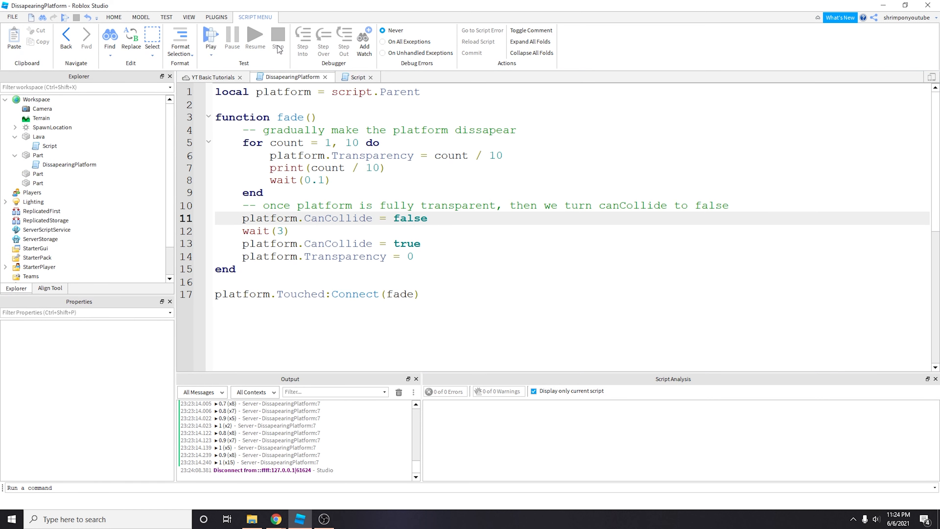
Step: Start a new play test on the blue platform and switch back to the platform script
left_click(277, 37)
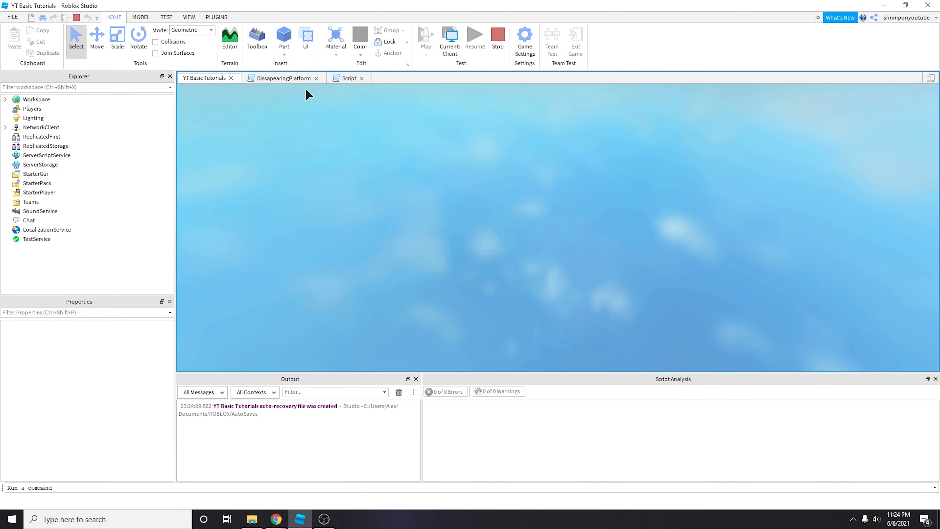
left_click(257, 36)
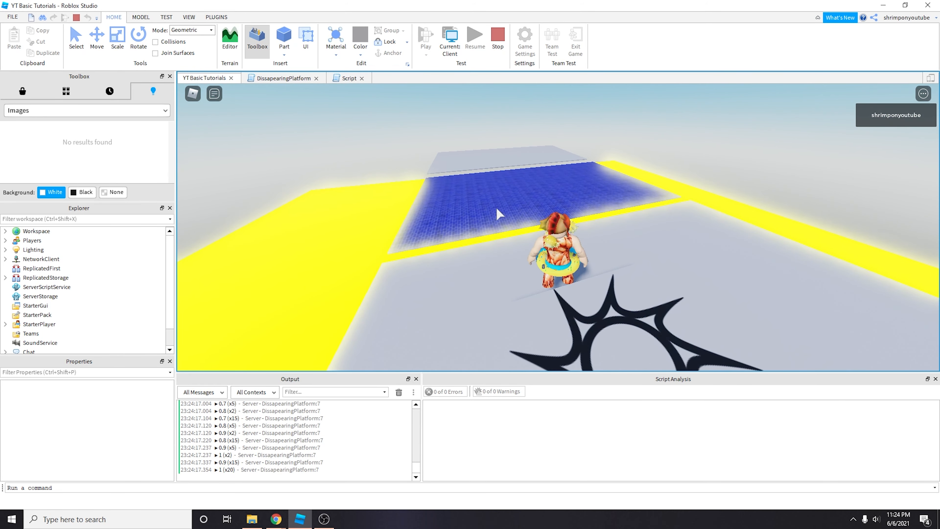
left_click(346, 78)
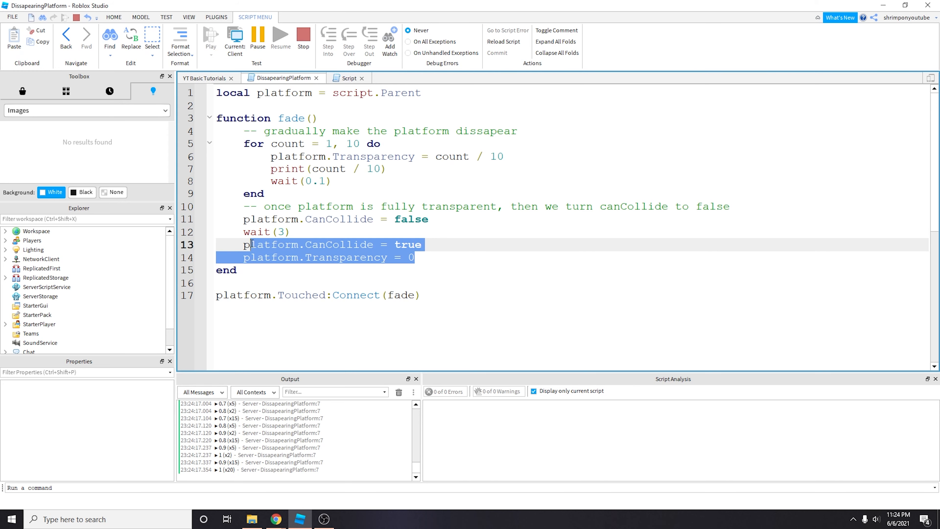
Step: Stop the play test, check the level view, and reopen the DissapearingPlatform script
left_click(267, 78)
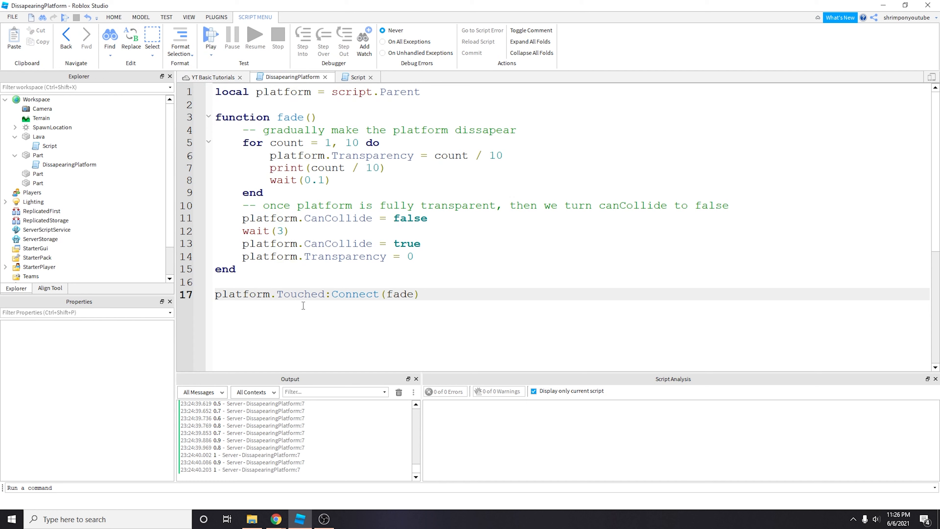
left_click(421, 293)
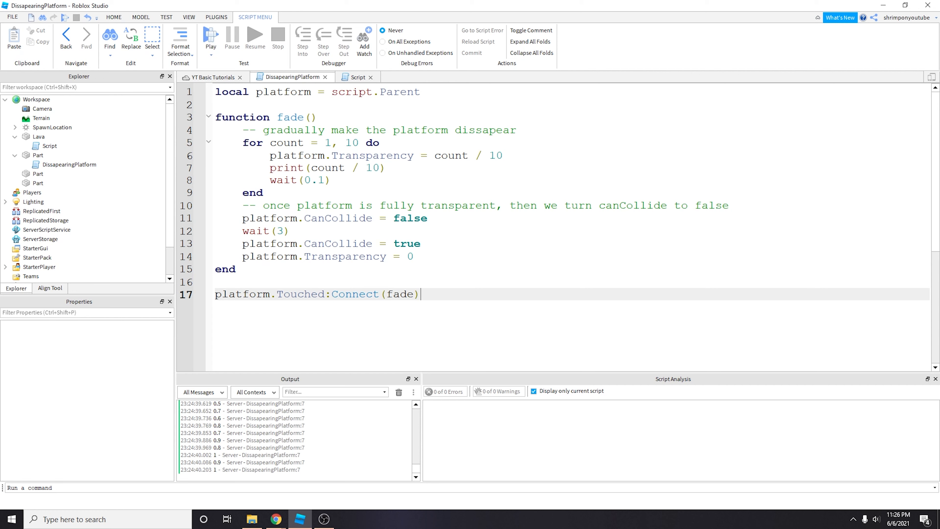
mouse_move(326, 309)
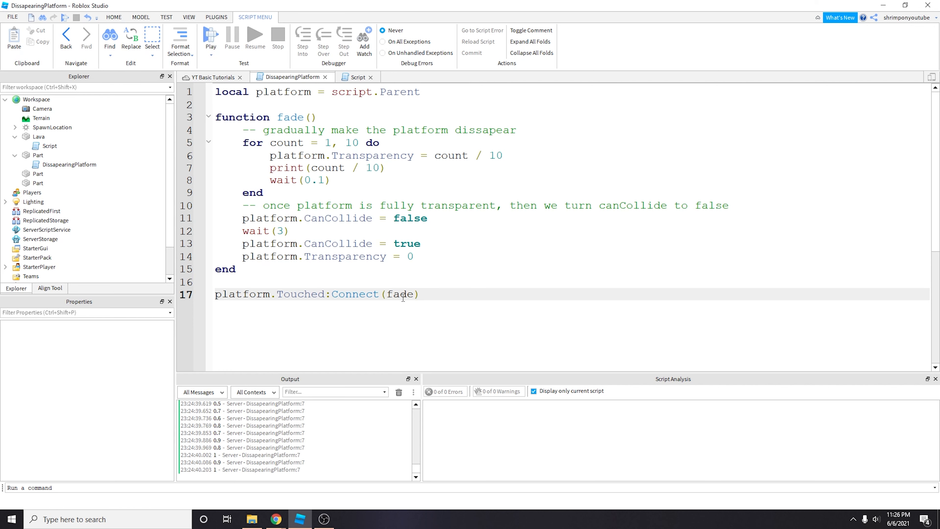
left_click(209, 77)
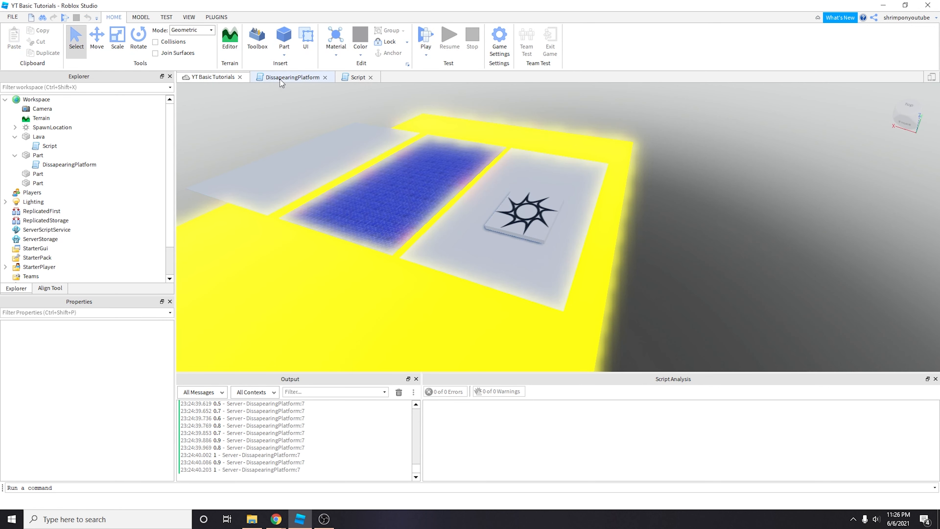
mouse_move(374, 204)
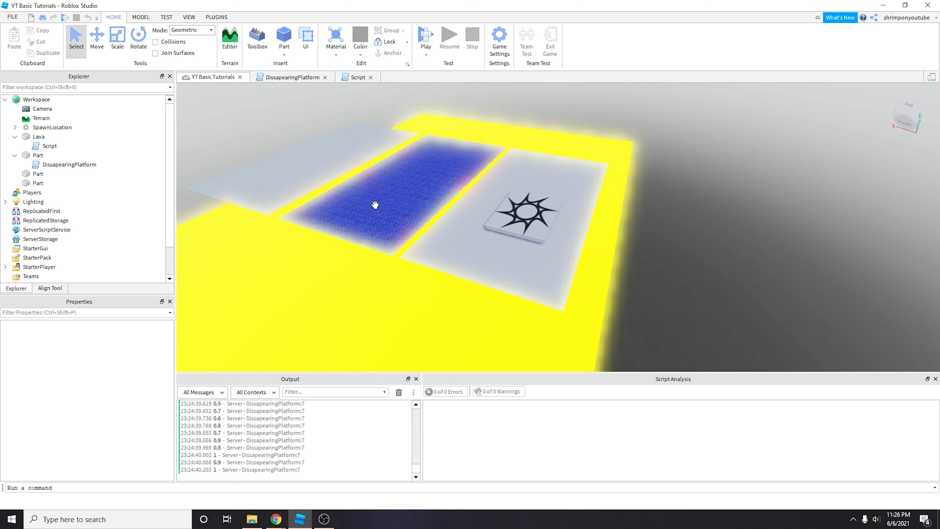
left_click(291, 78)
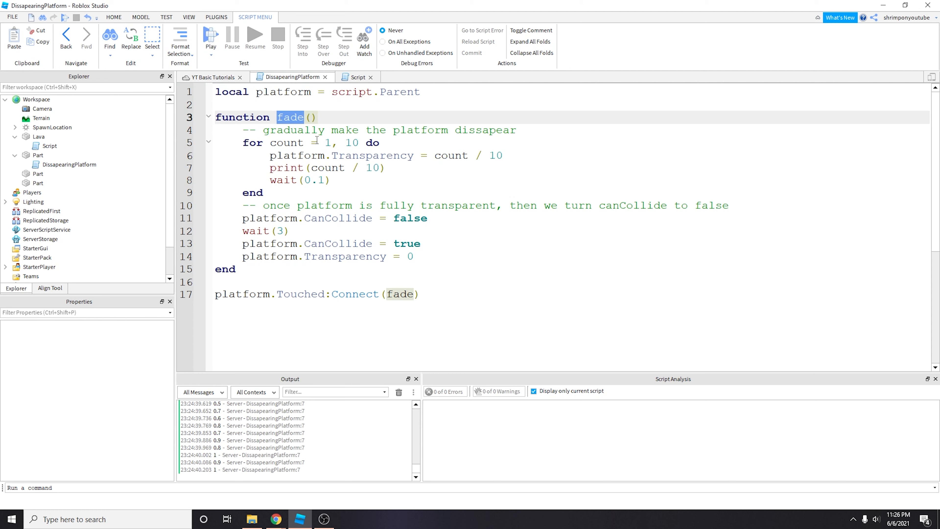
mouse_move(251, 180)
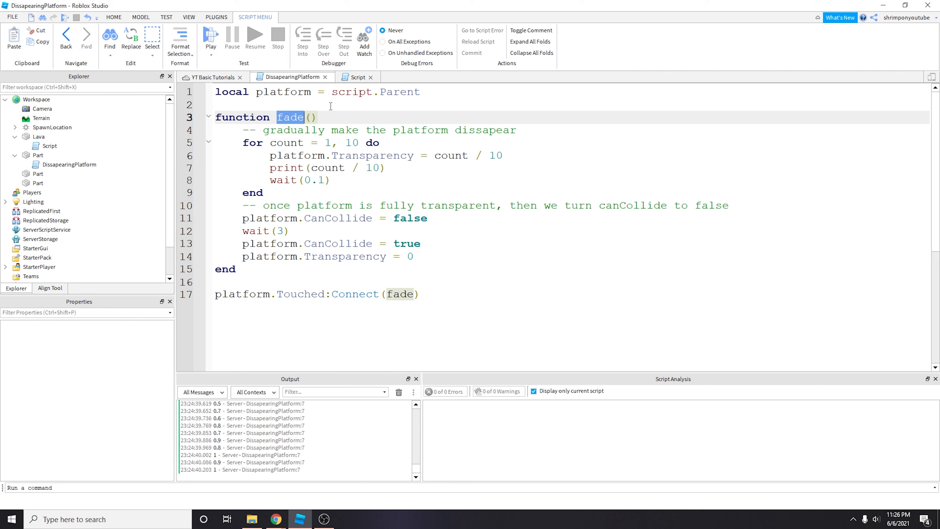
mouse_move(514, 233)
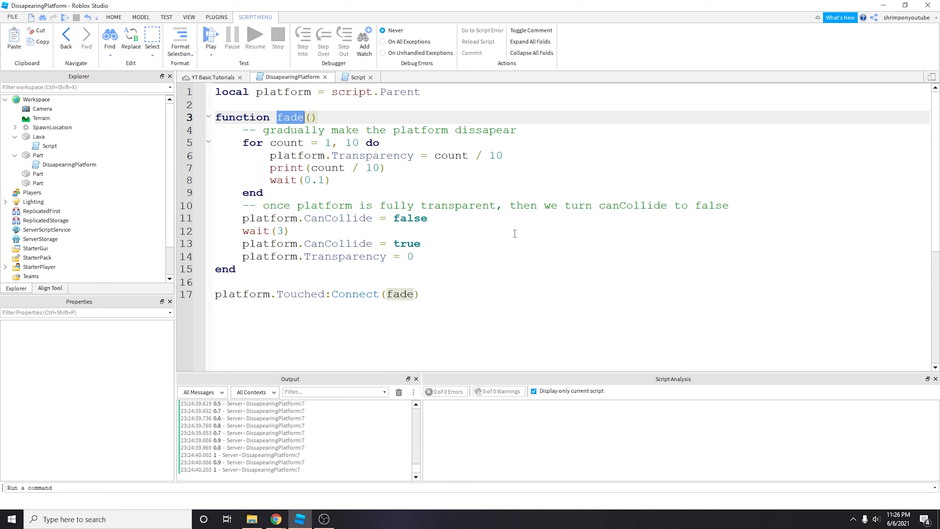
mouse_move(367, 205)
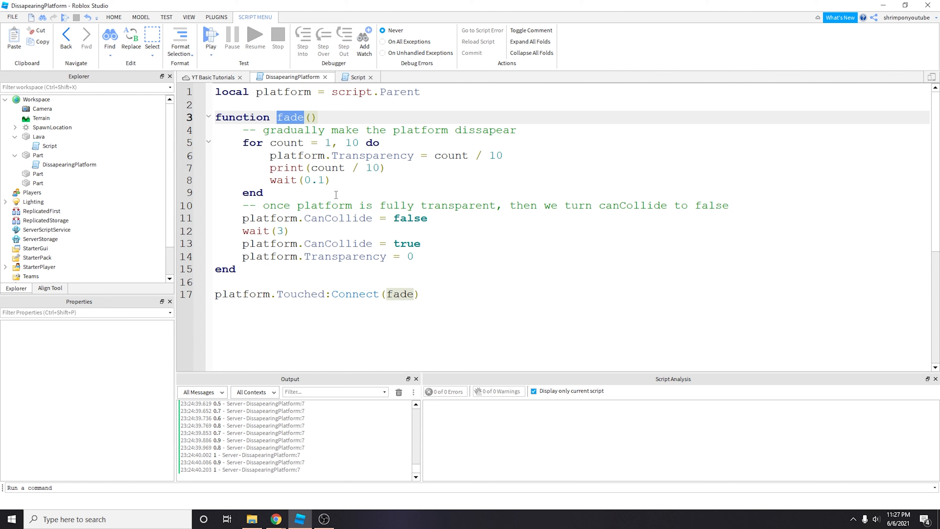
mouse_move(219, 79)
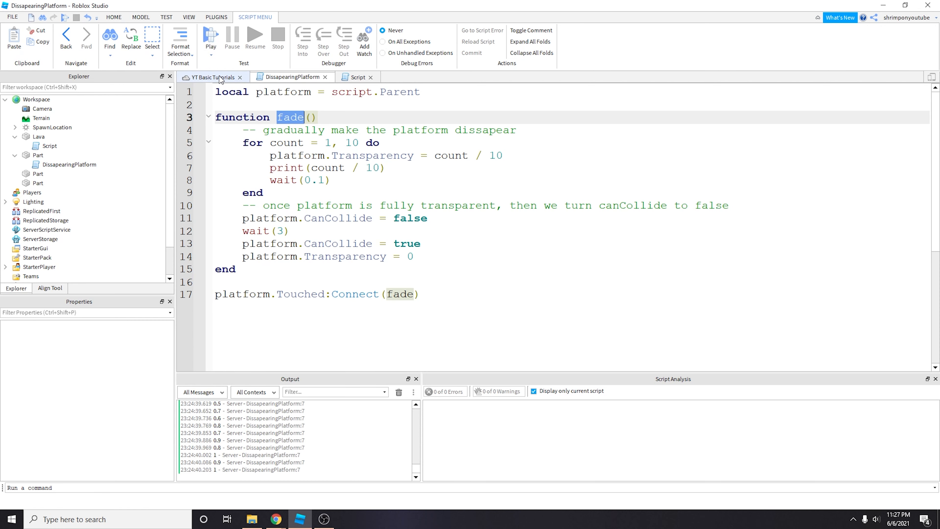
mouse_move(219, 79)
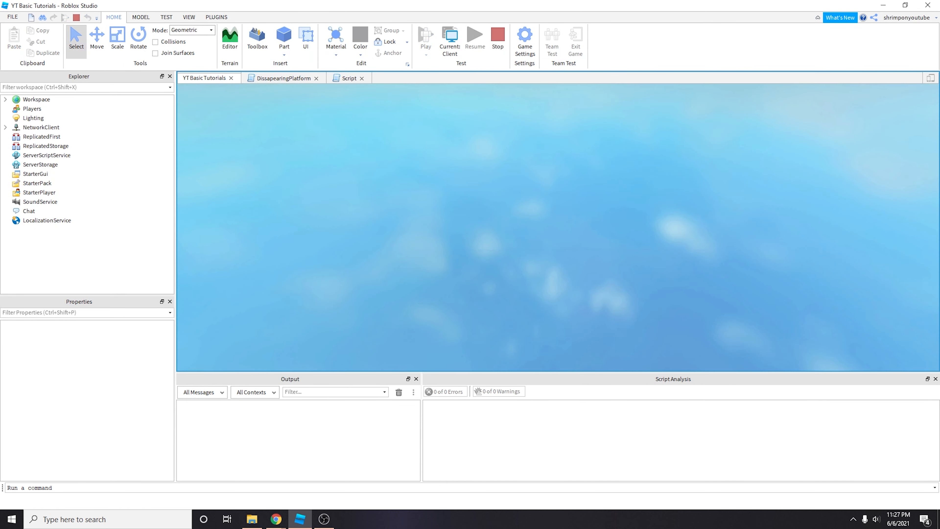
Step: Start a fresh playtest on the blue platform and return to the DissapearingPlatform script
left_click(256, 37)
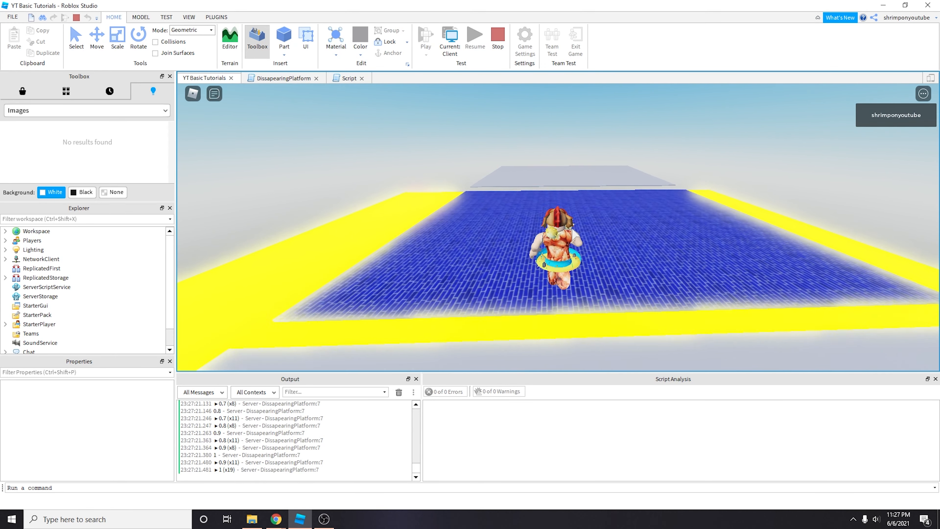
left_click(347, 77)
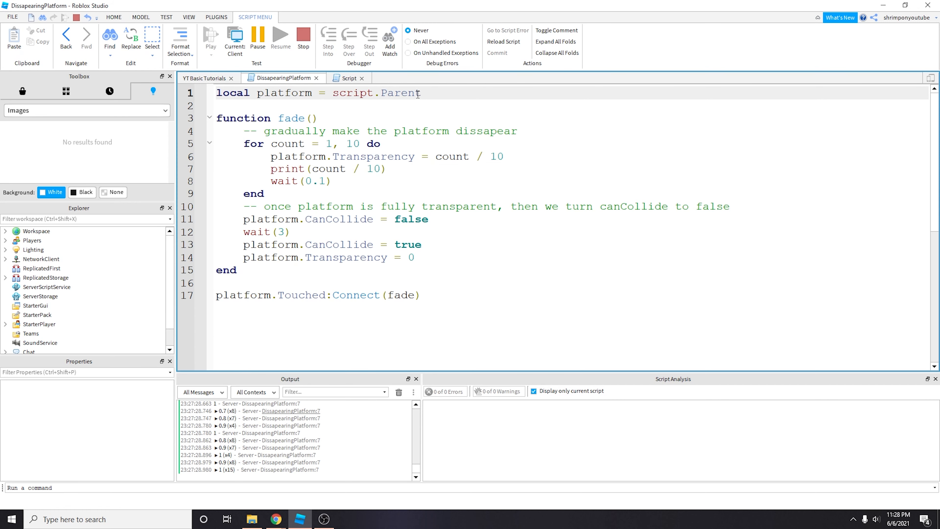
Step: Declare 'local isTouched = false' near the top of the script
type("loca")
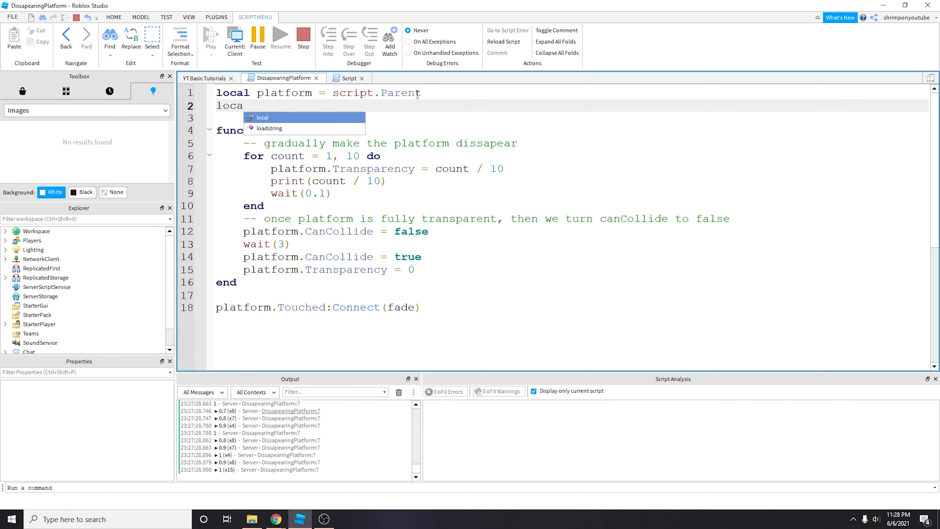
type("boolean")
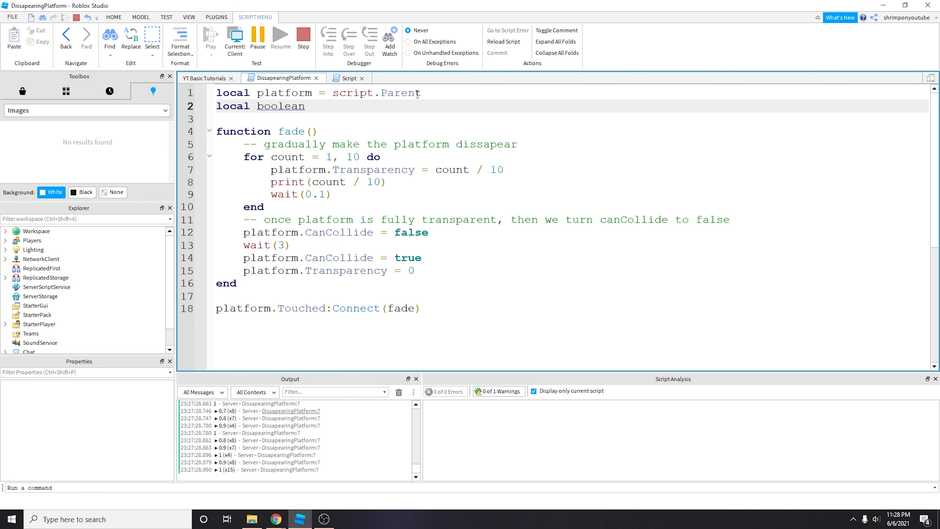
key("Backspace")
type("isTouched = fals")
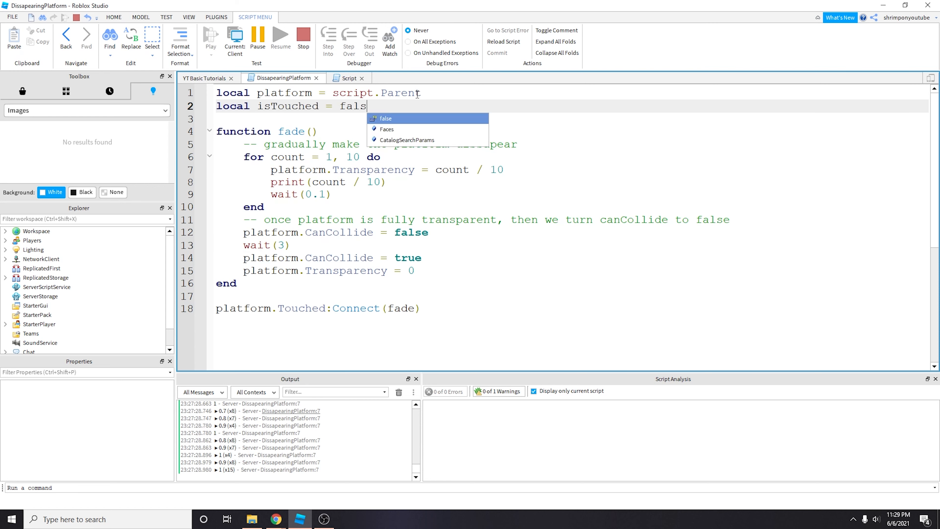
type("e")
type("--")
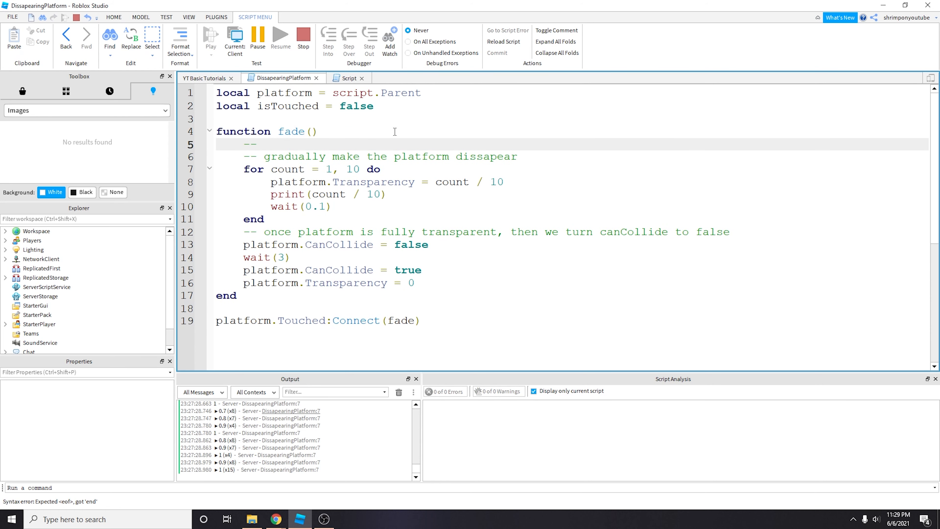
Step: Add the comment '-- check if this function is in the middle of being fired' and begin an 'if not' line
type("check if this")
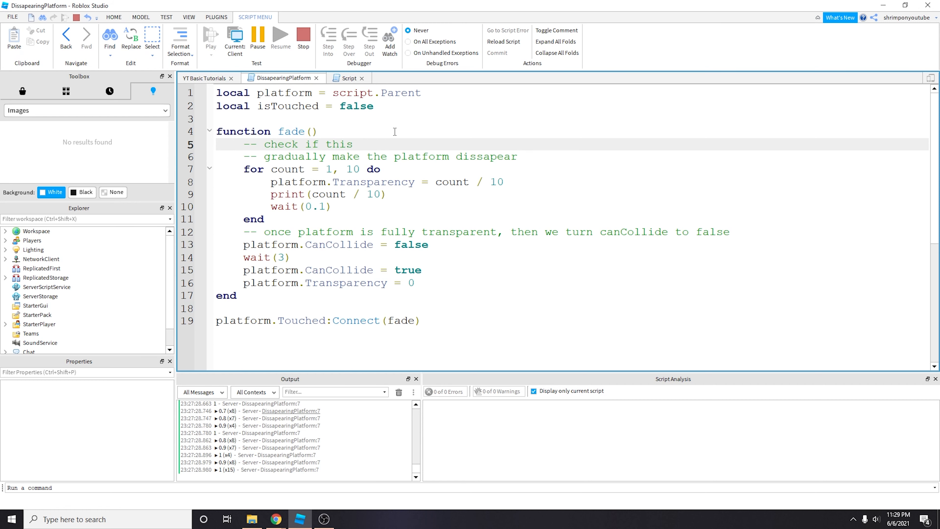
type("function is already in prog")
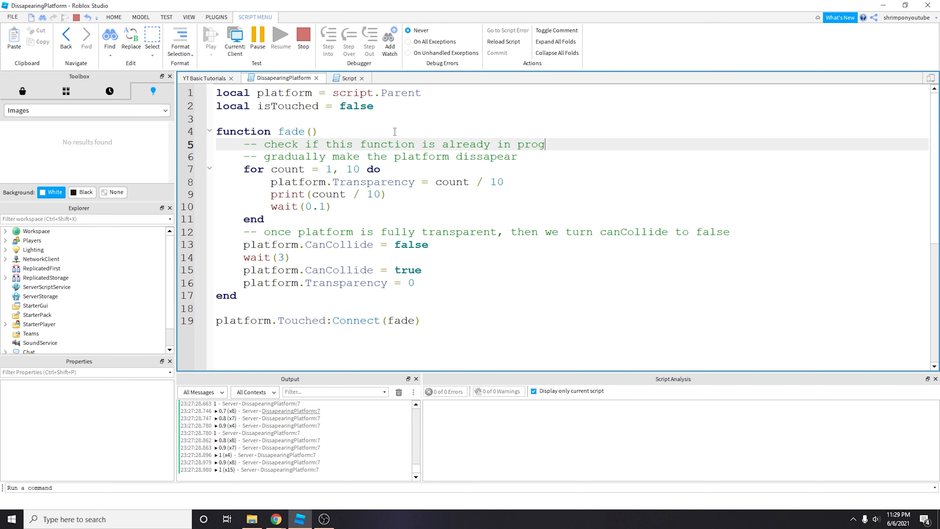
key("Backspace")
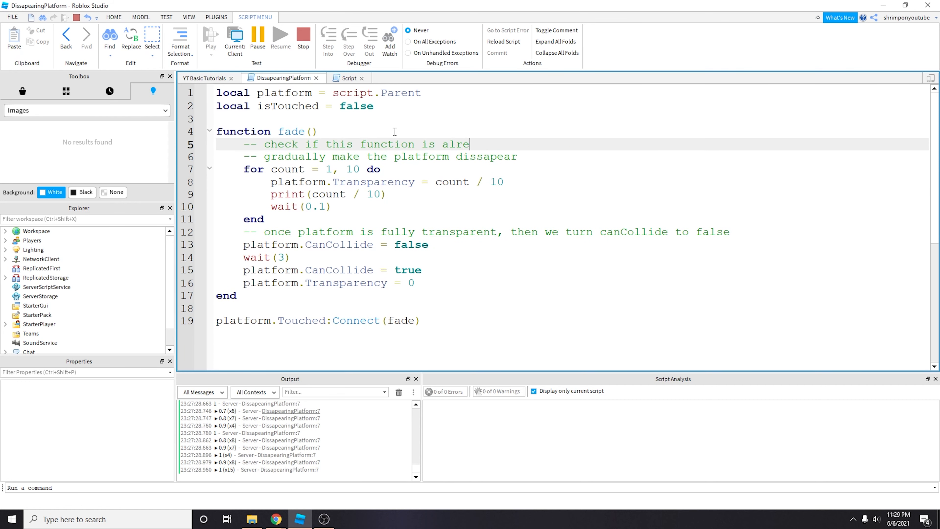
key("Backspace")
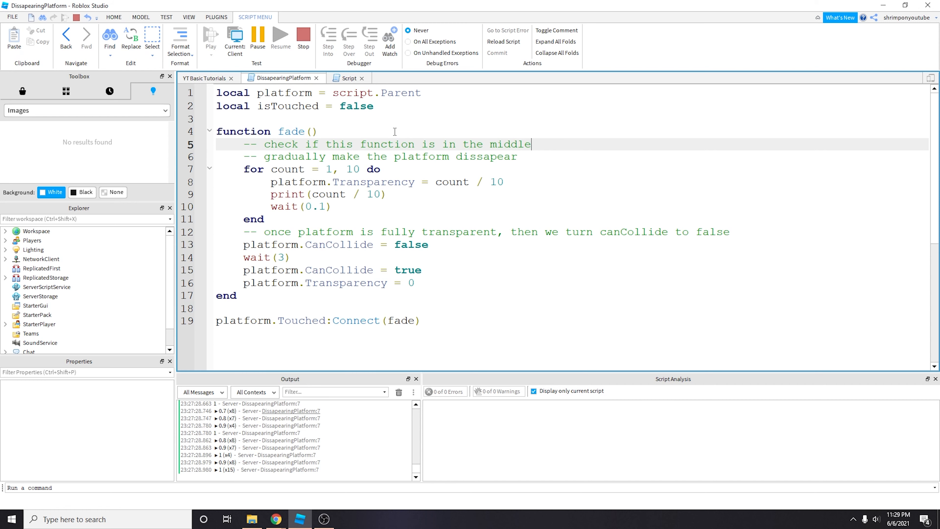
type("of being fired")
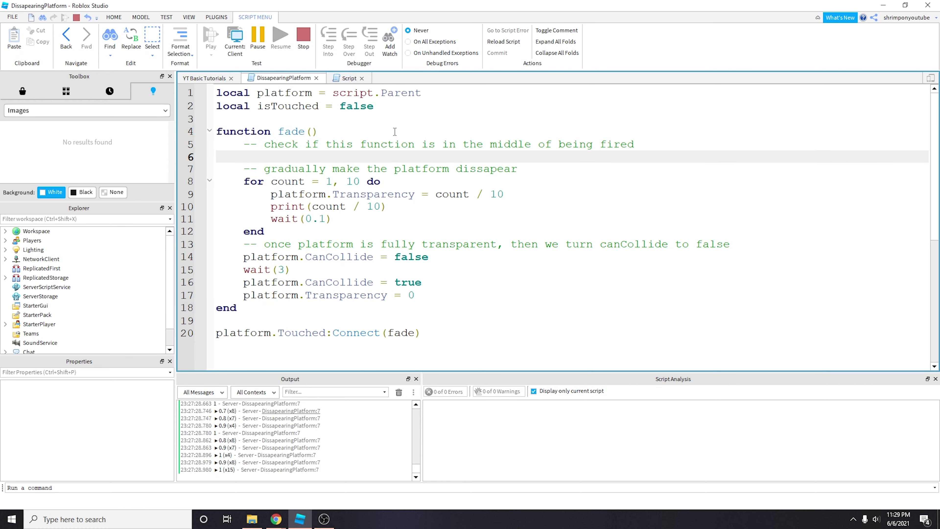
type("if not")
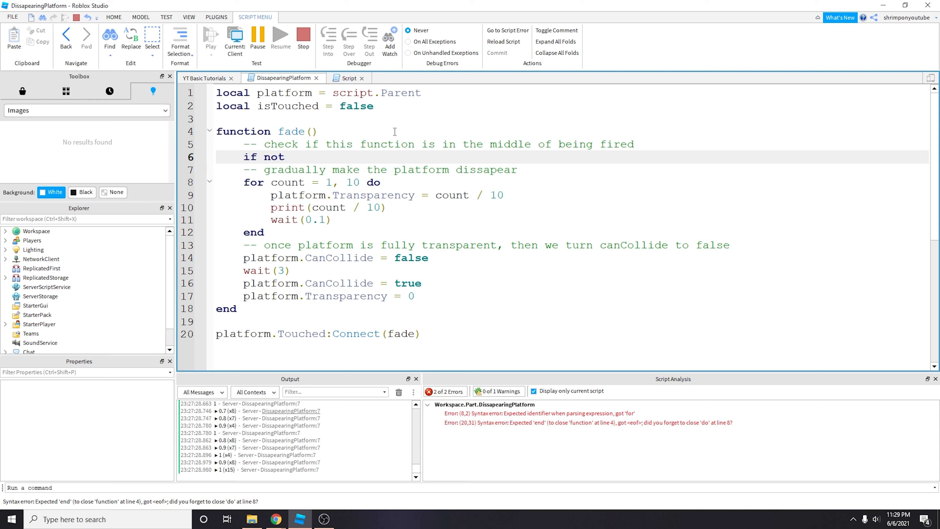
type("isTouched then")
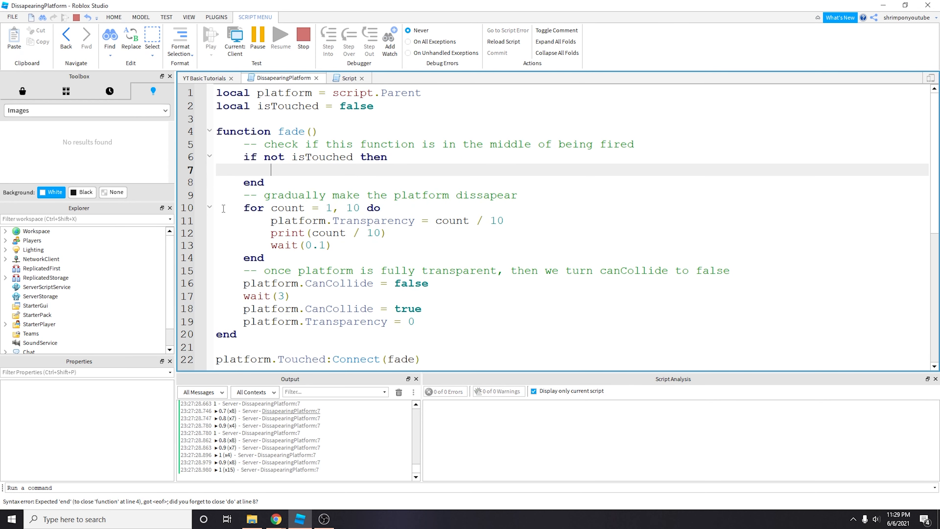
left_click_drag(243, 194, 237, 334)
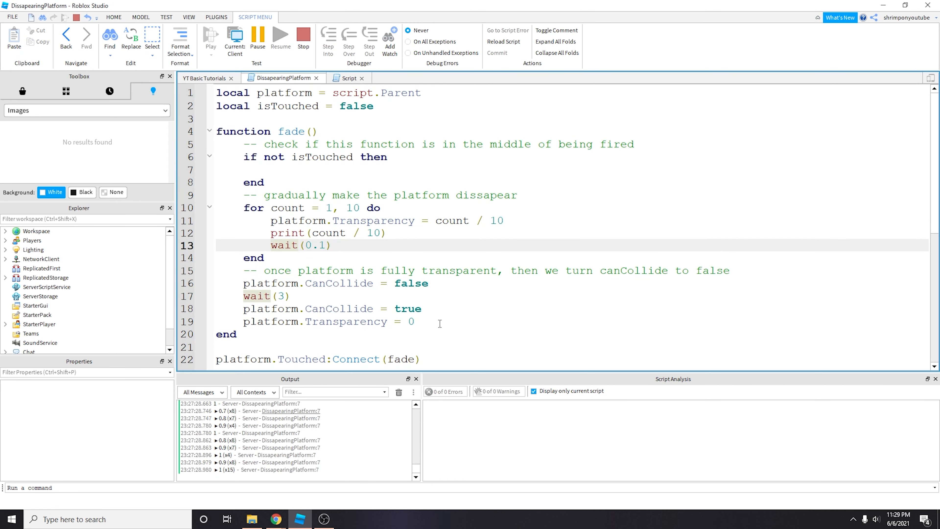
left_click_drag(243, 208, 414, 322)
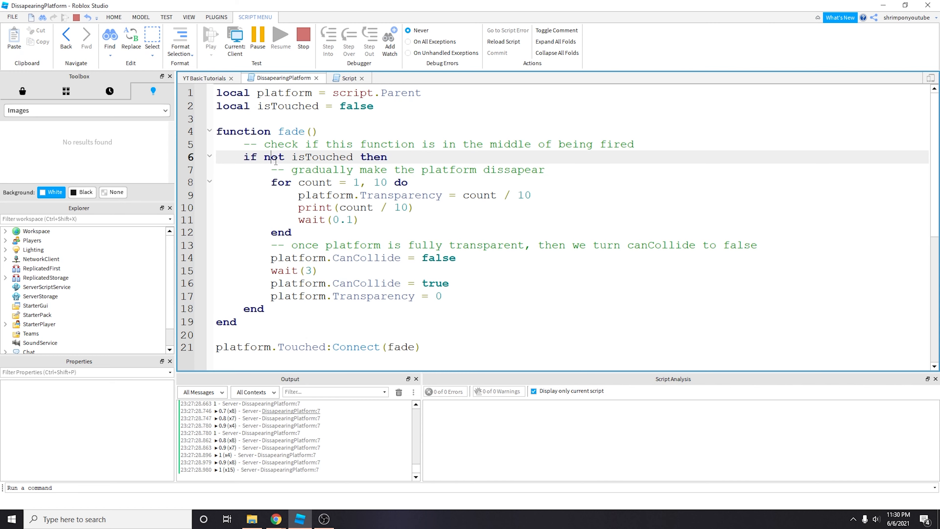
left_click_drag(263, 157, 354, 156)
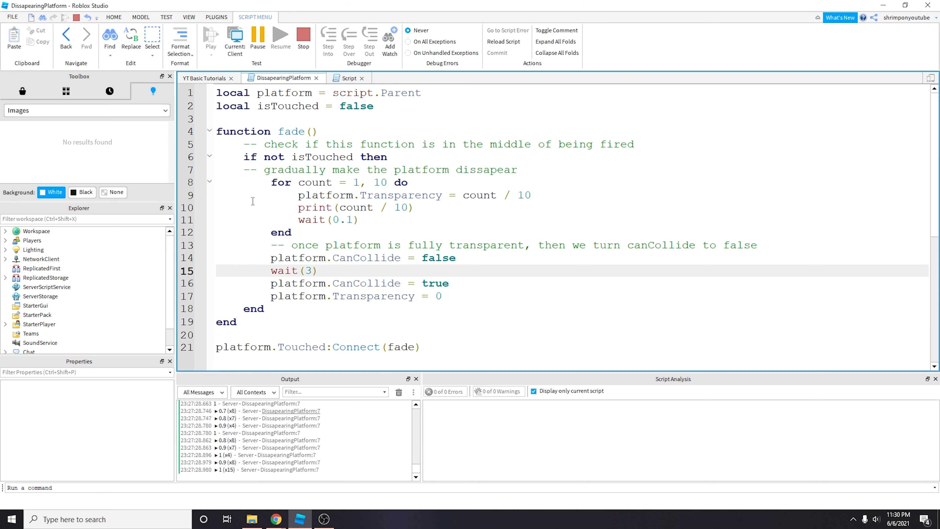
double_click(287, 106)
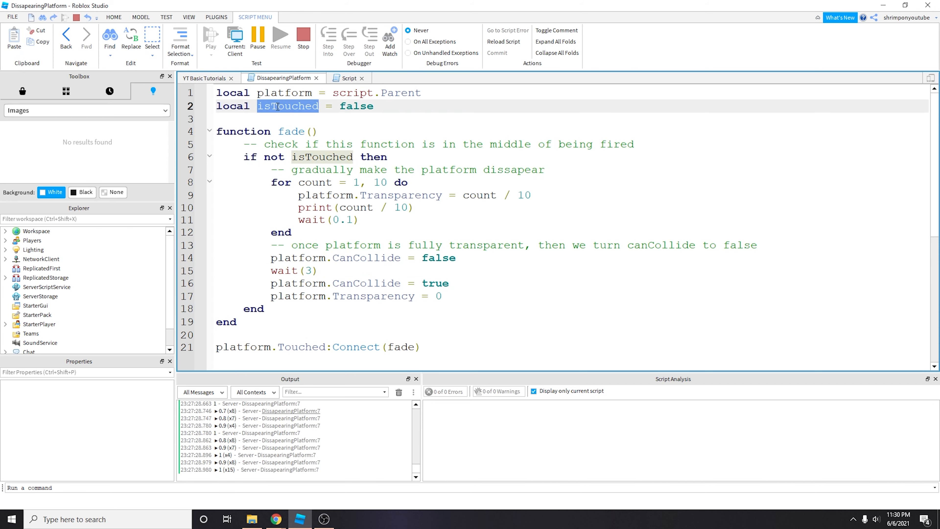
left_click(317, 107)
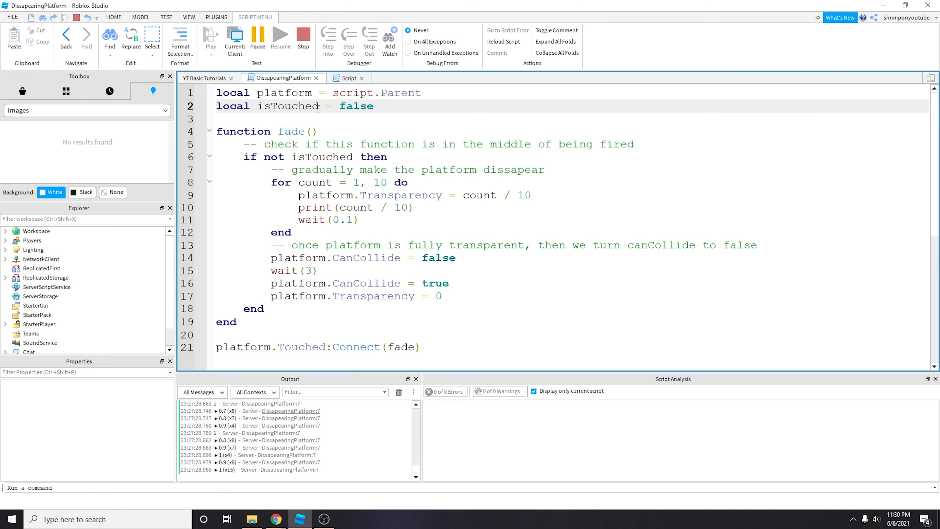
triple_click(296, 106)
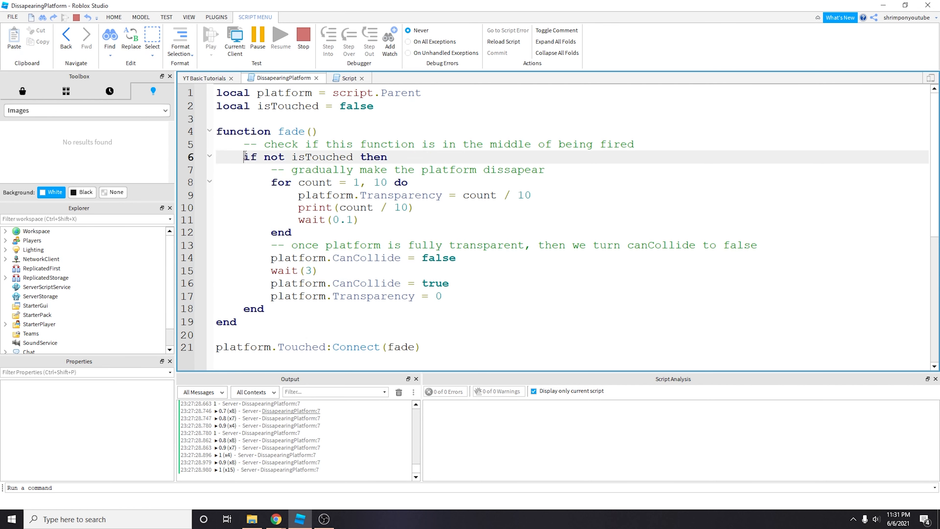
left_click_drag(243, 157, 265, 307)
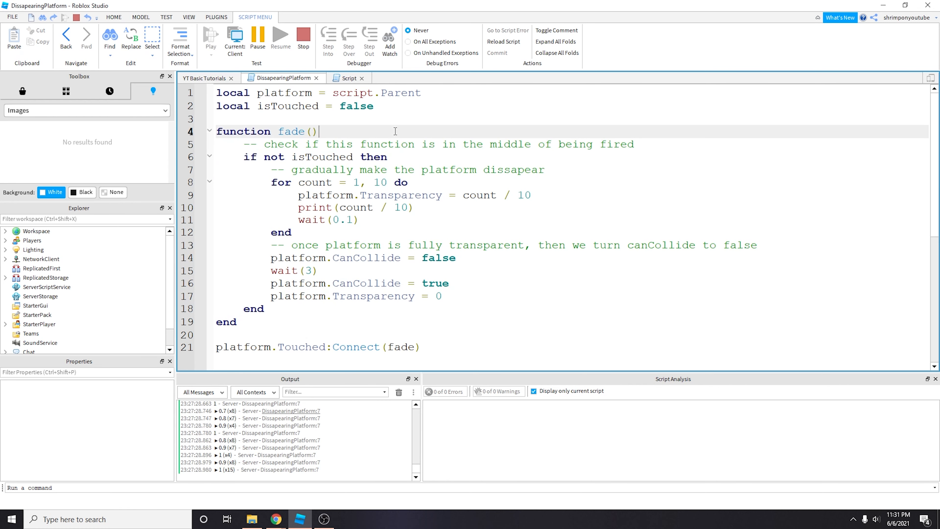
left_click_drag(243, 156, 298, 208)
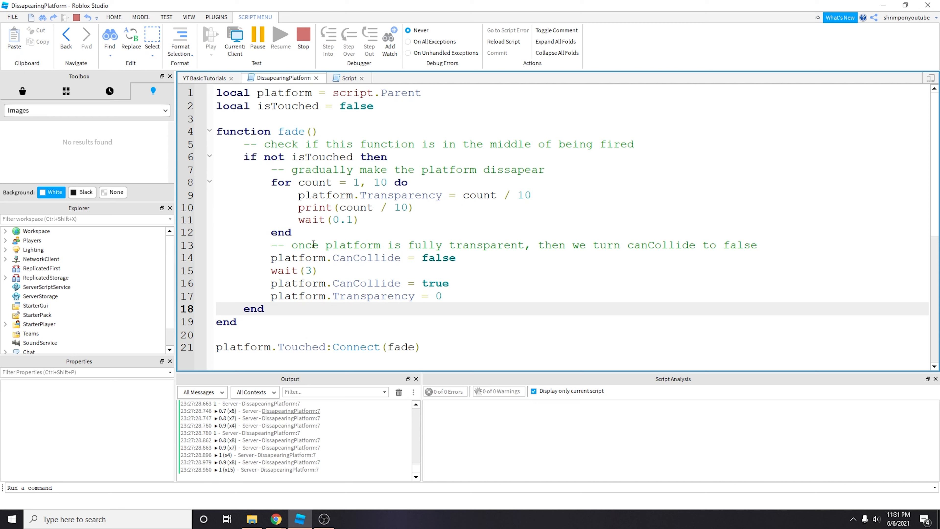
mouse_move(258, 217)
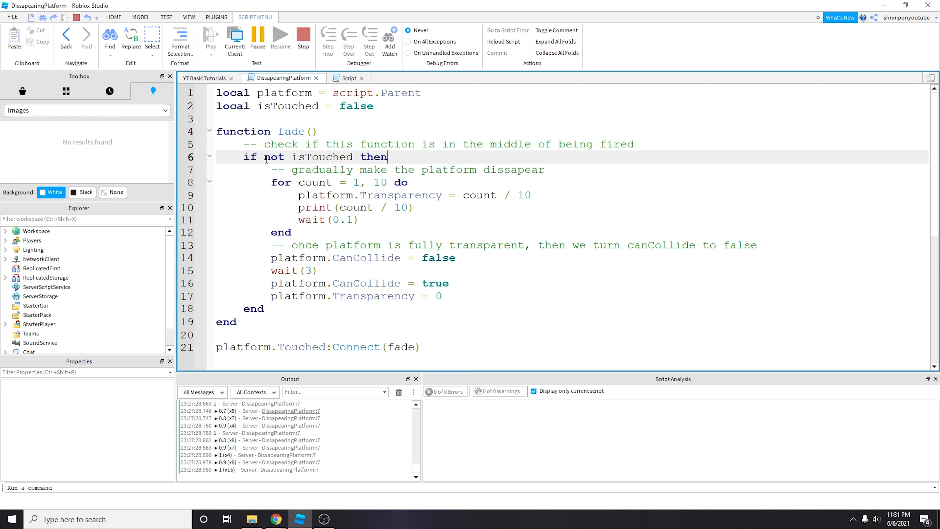
Step: Inside the check add '-- change isTouched to true' followed by 'isTouched = true'
key("Enter")
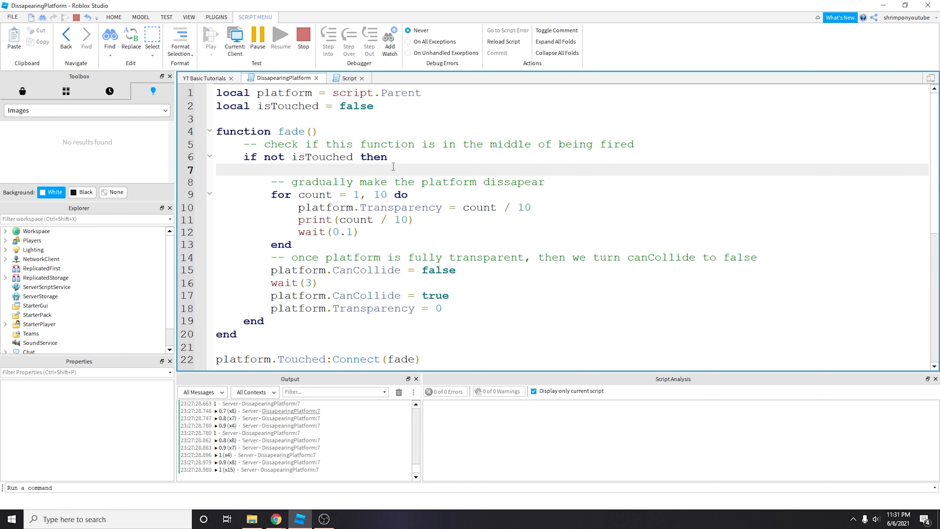
type("ius")
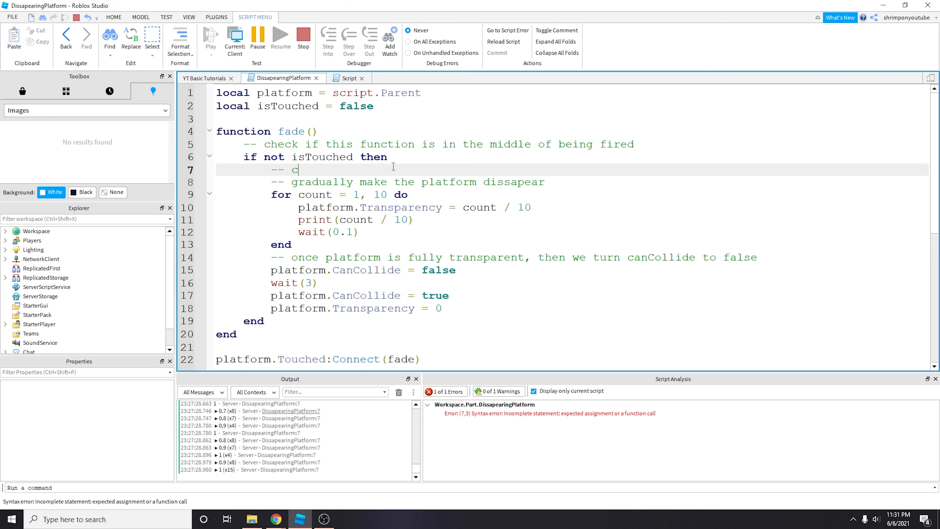
type("hange isTouc")
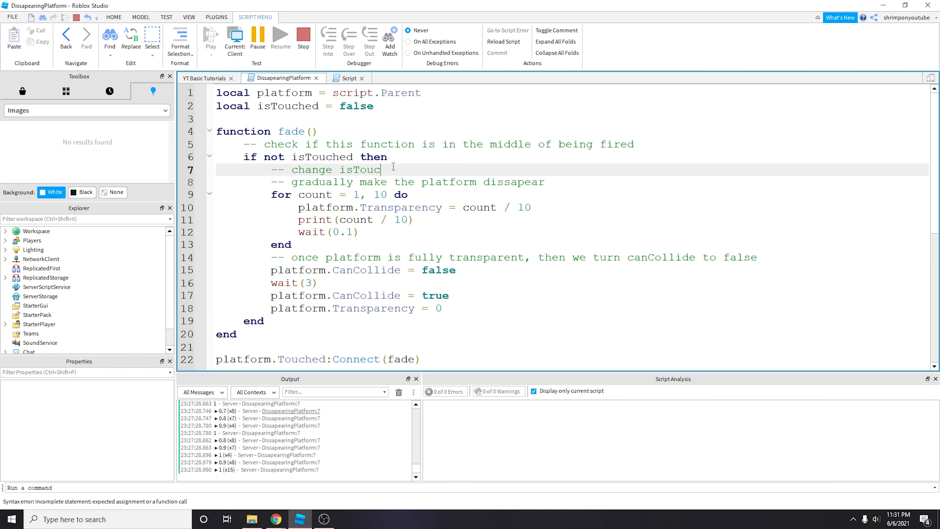
type("hed to true")
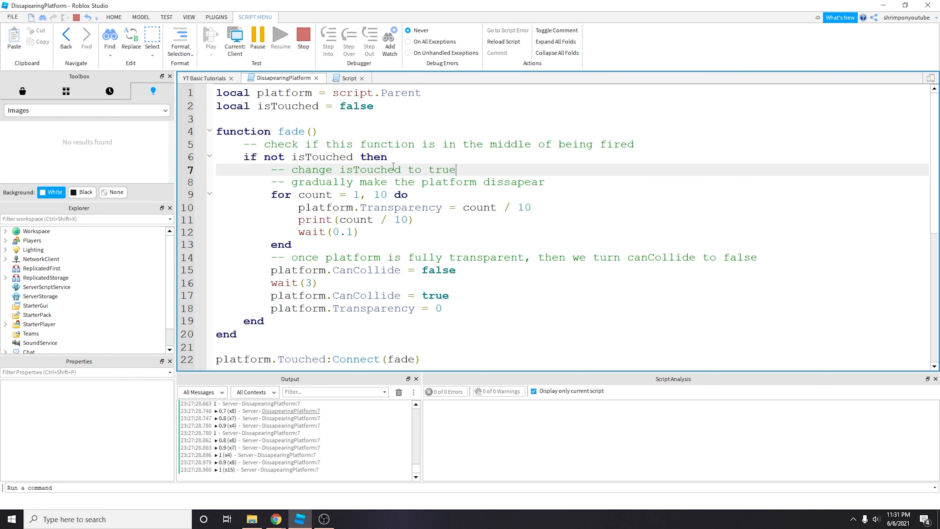
type("isTouched = f")
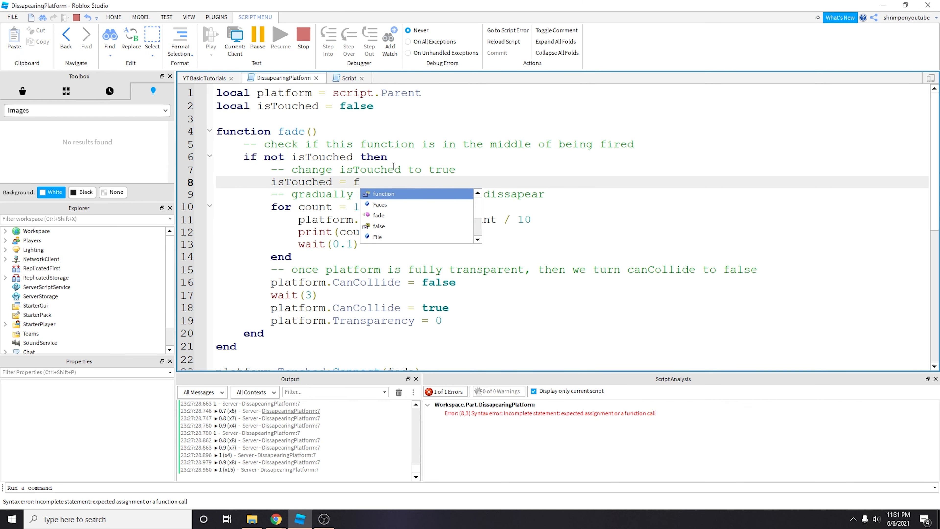
type("rue")
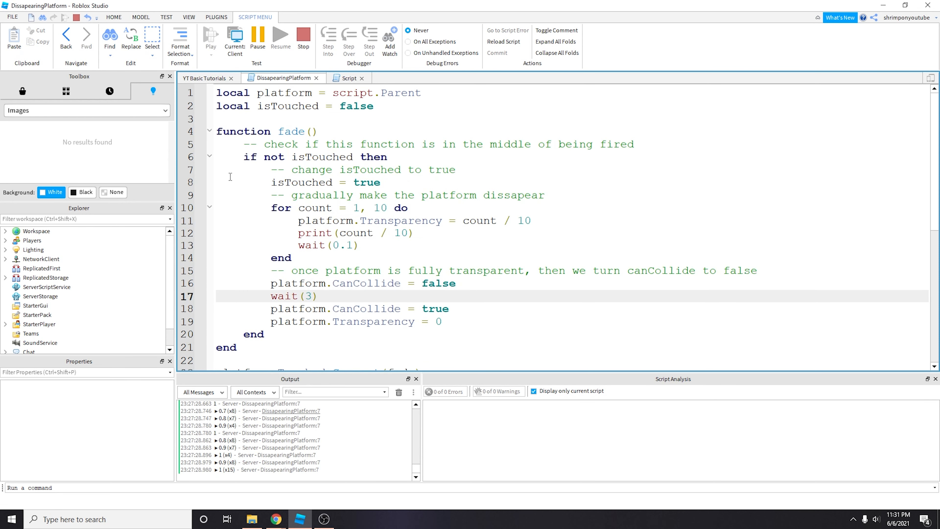
Step: Highlight the isTouched check and fade loop to review the guarded block
left_click_drag(270, 168, 466, 308)
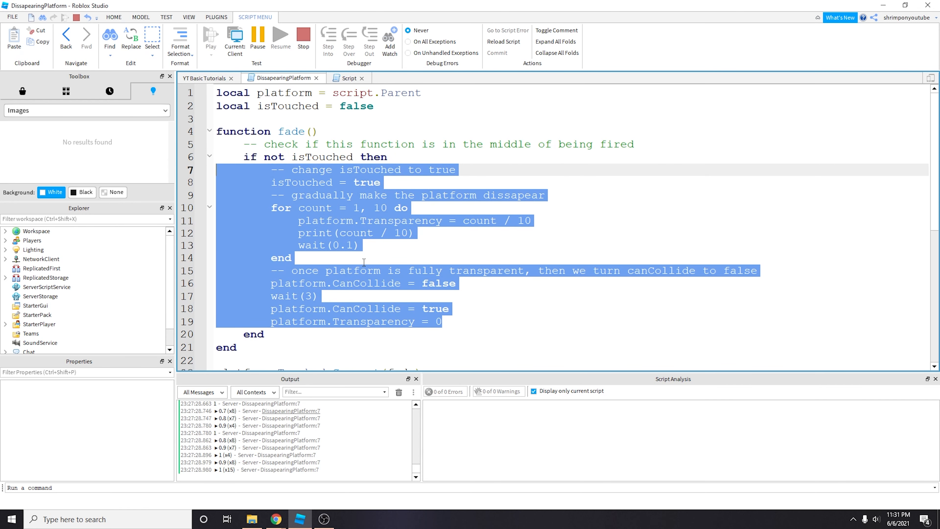
left_click(401, 169)
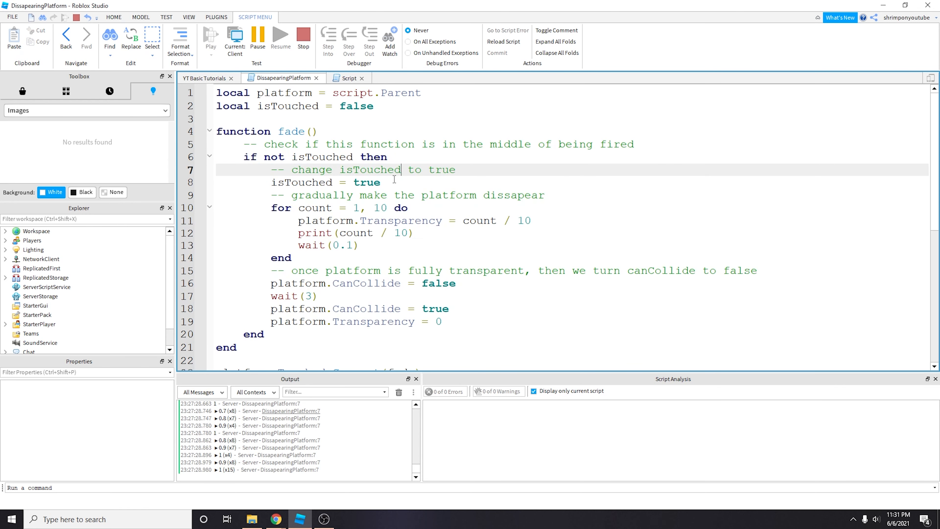
double_click(366, 182)
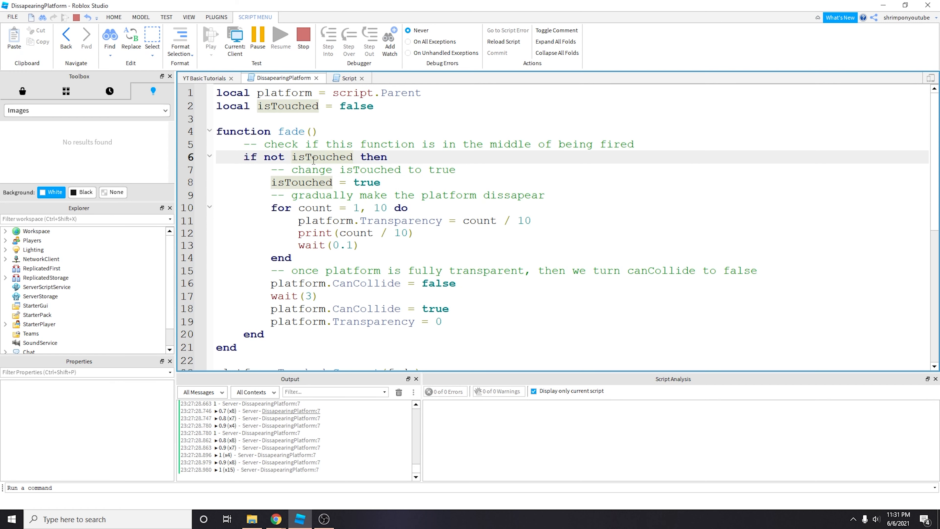
left_click_drag(247, 156, 291, 259)
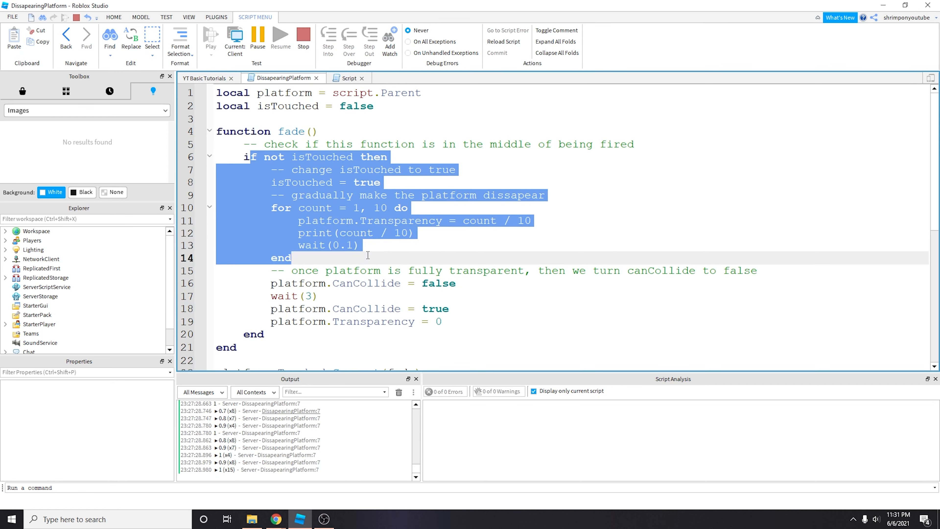
left_click(232, 169)
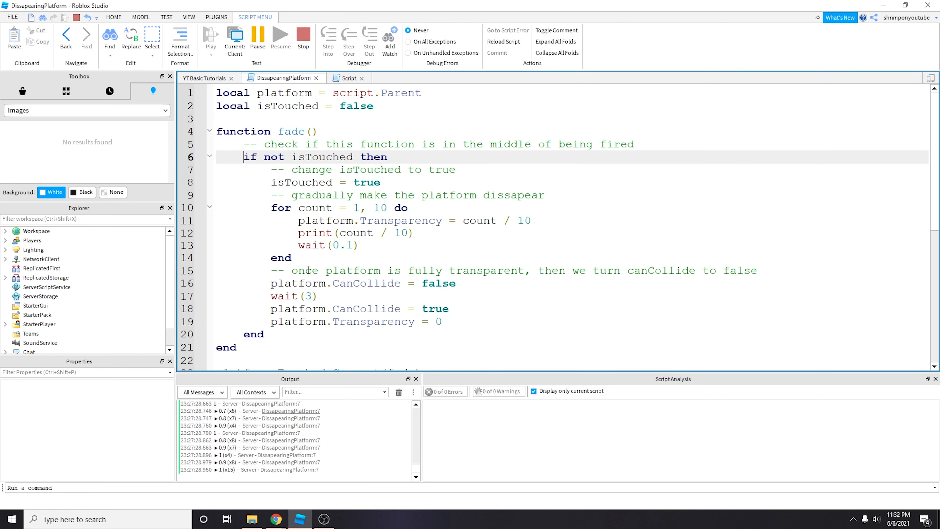
Step: After Transparency = 0 add '-- reset our variables to original values' and 'isTouched = false'
left_click(444, 321)
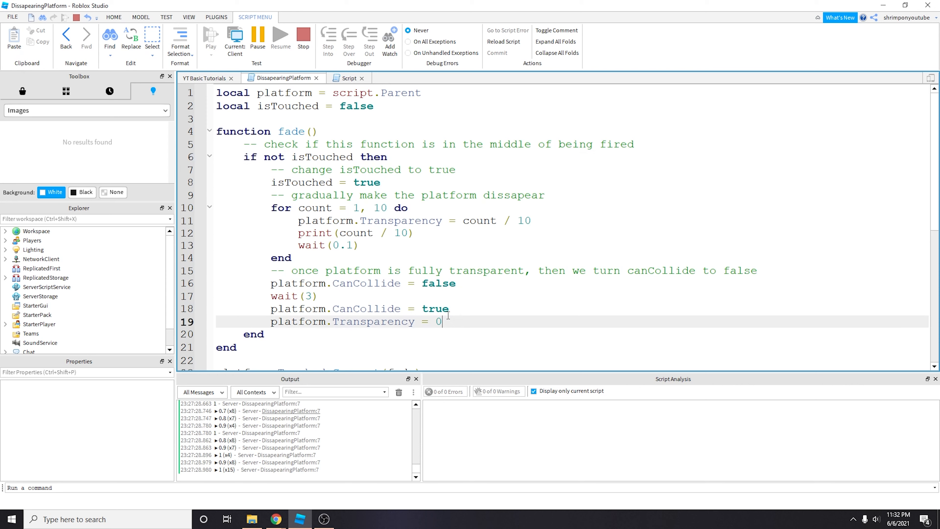
type("isT")
type("-- res")
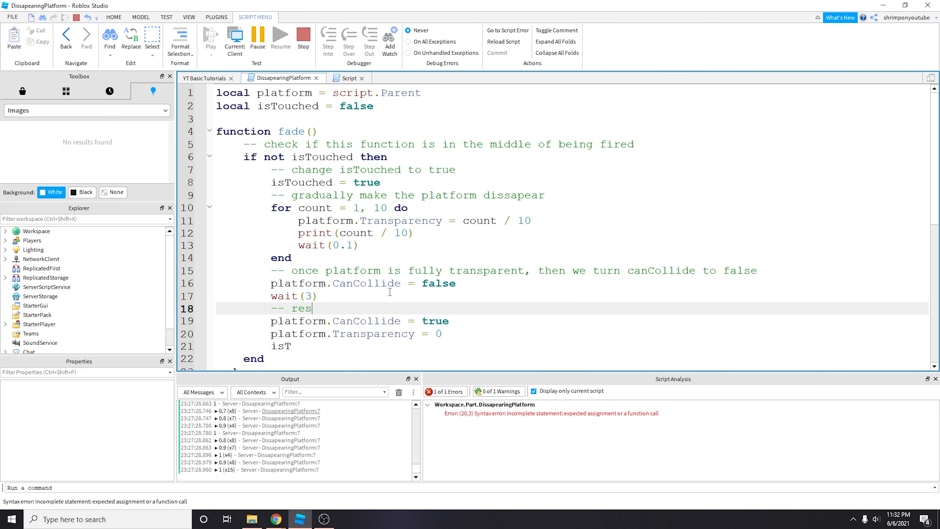
type("et our")
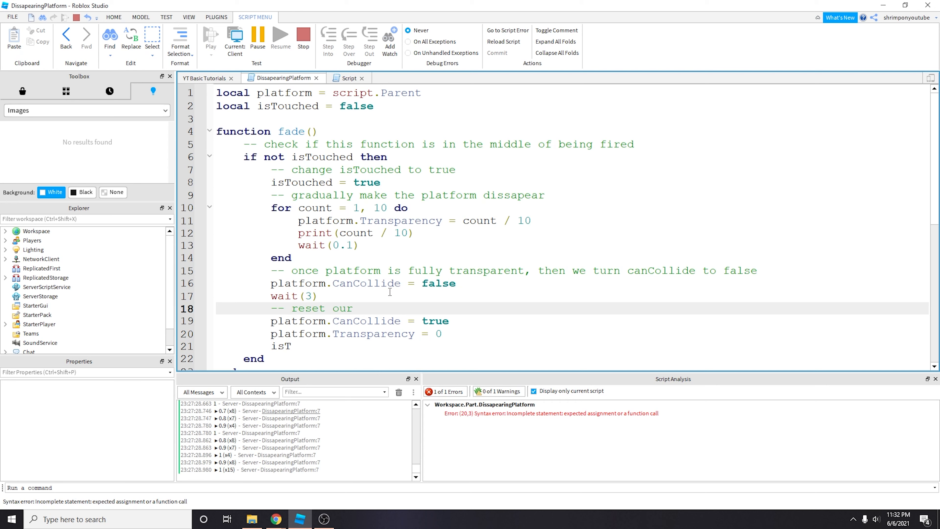
type("variab")
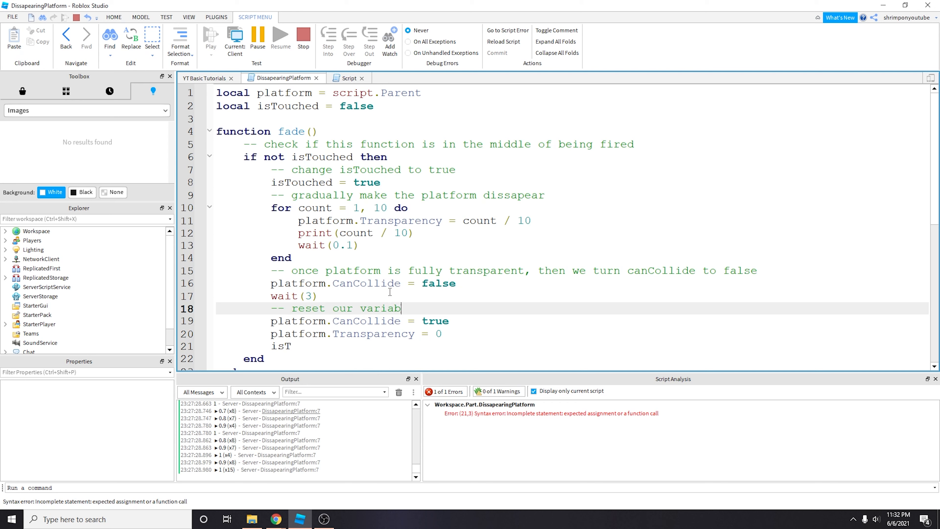
type("les to original values")
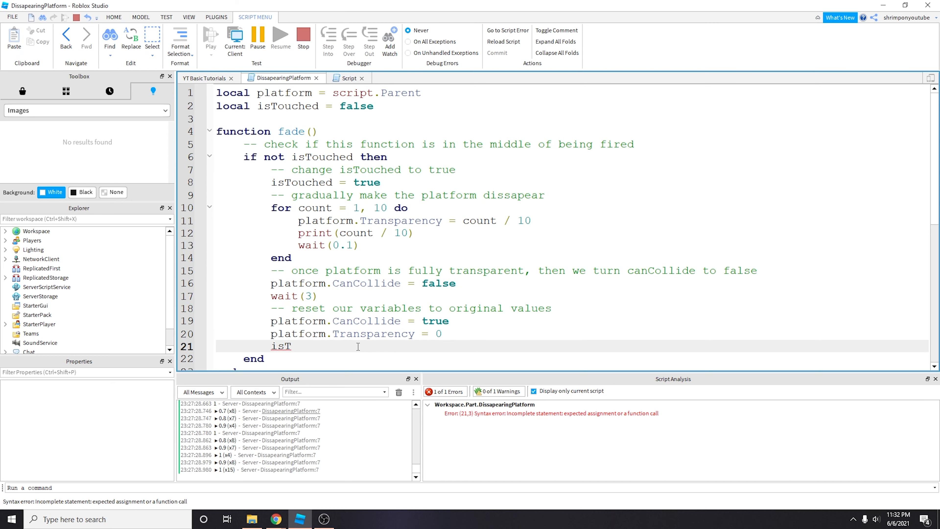
type("ouched = f")
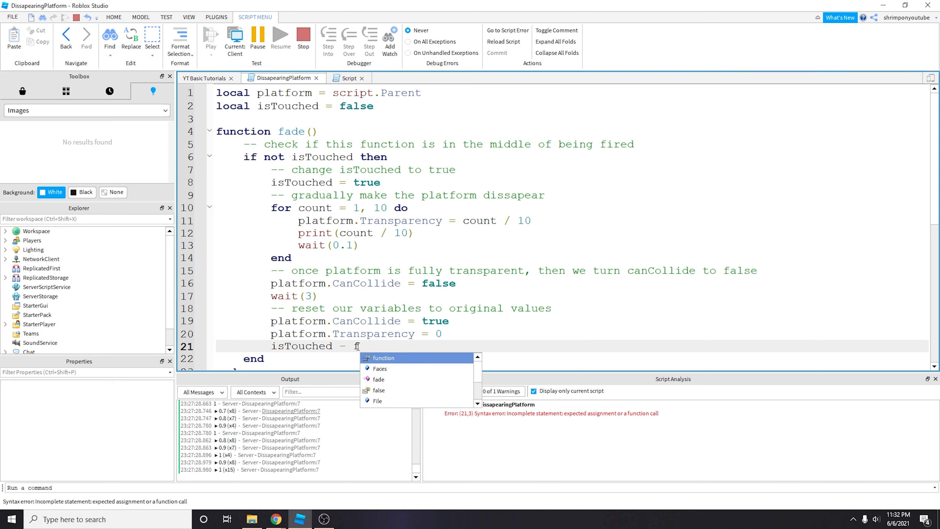
type("al")
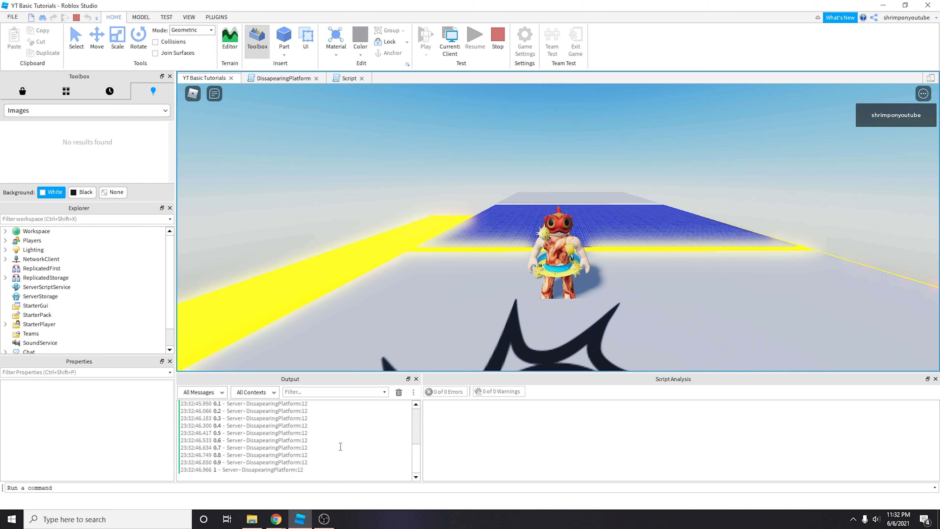
Step: Return to the DissapearingPlatform script after the platform fades in the playtest
left_click(347, 78)
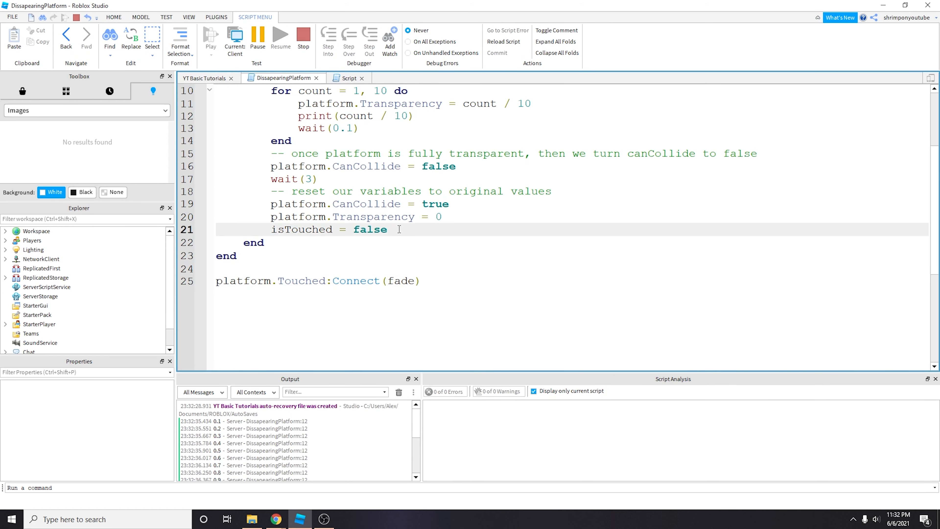